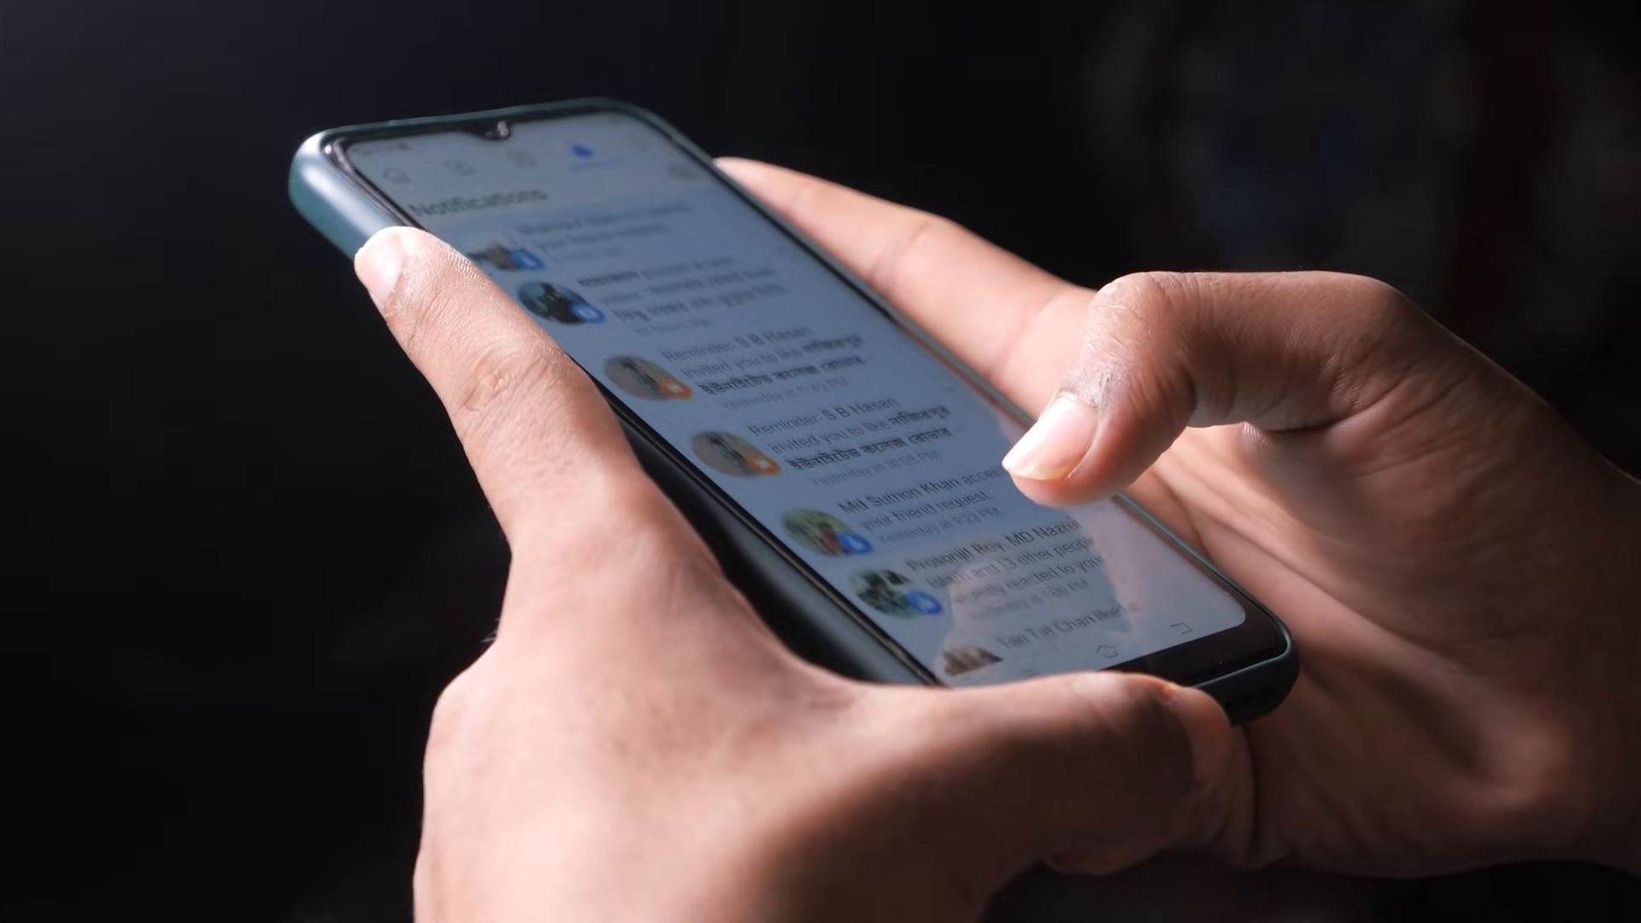
Scroll through IPFighter's IP, browser and timezone sections showing IP 27.79.158.15 in Hanoi
scroll(down, 3)
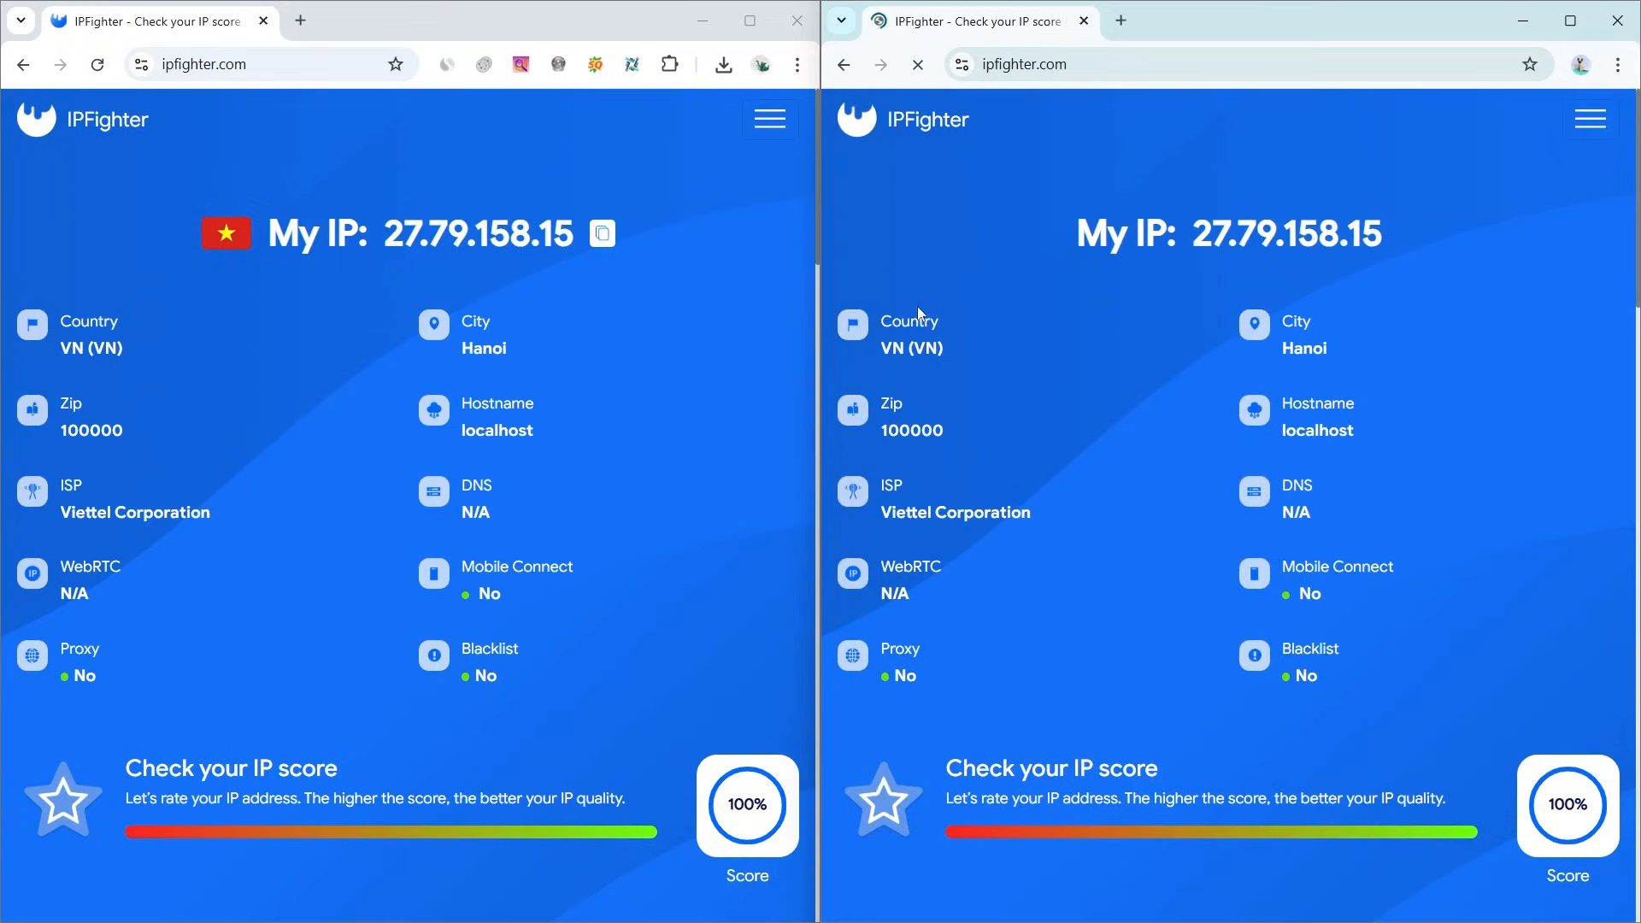
scroll(down, 3)
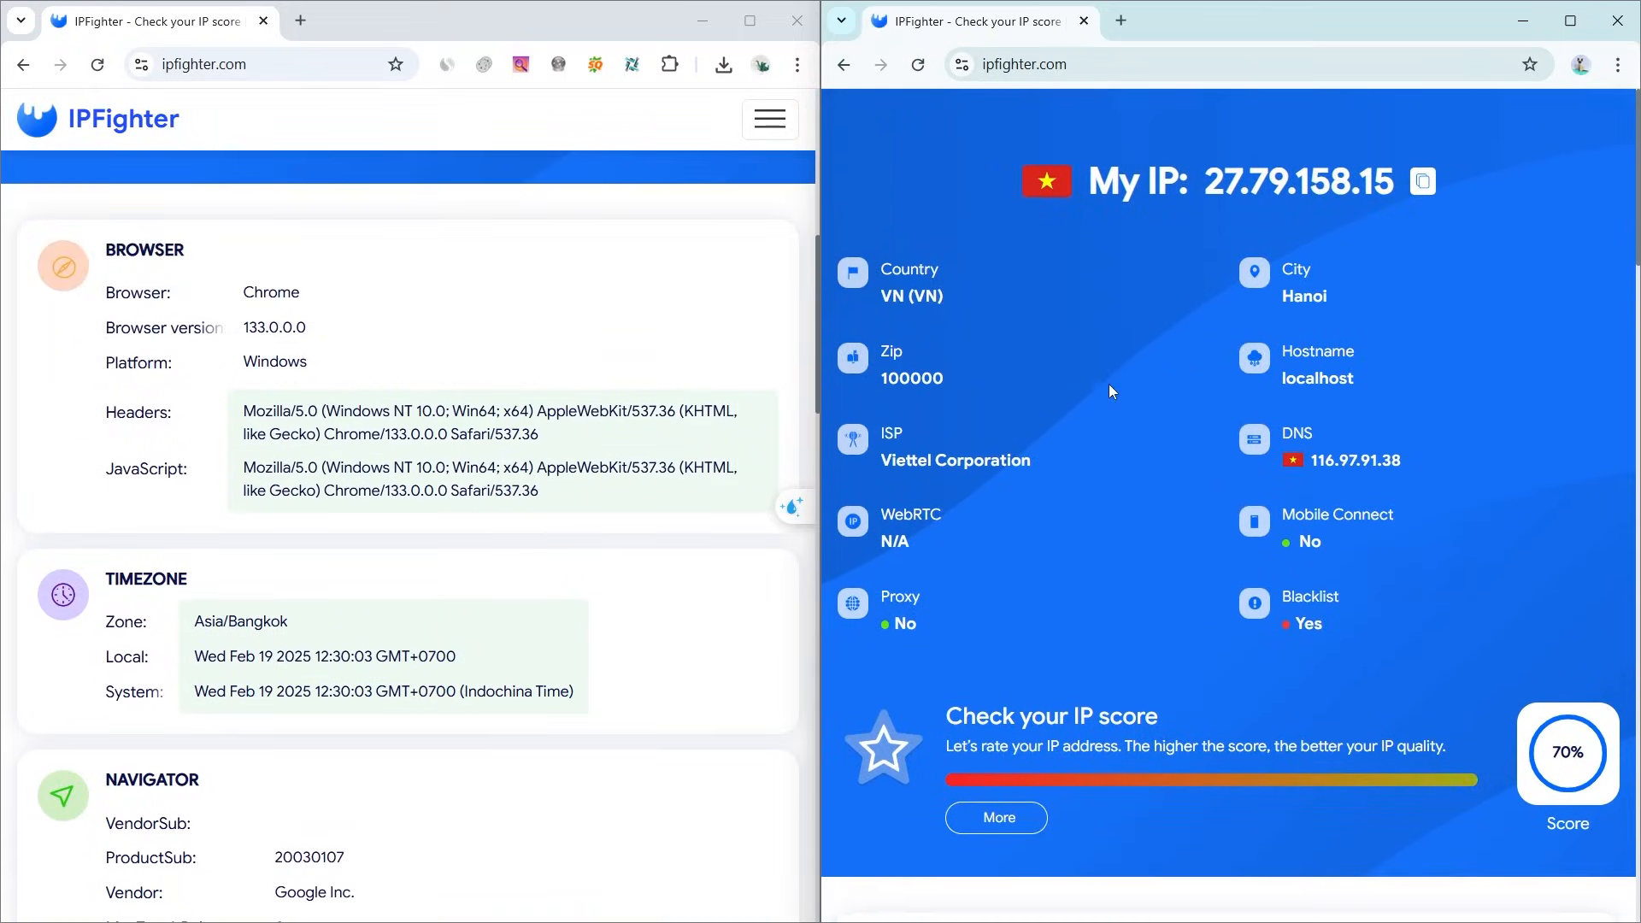
scroll(down, 3)
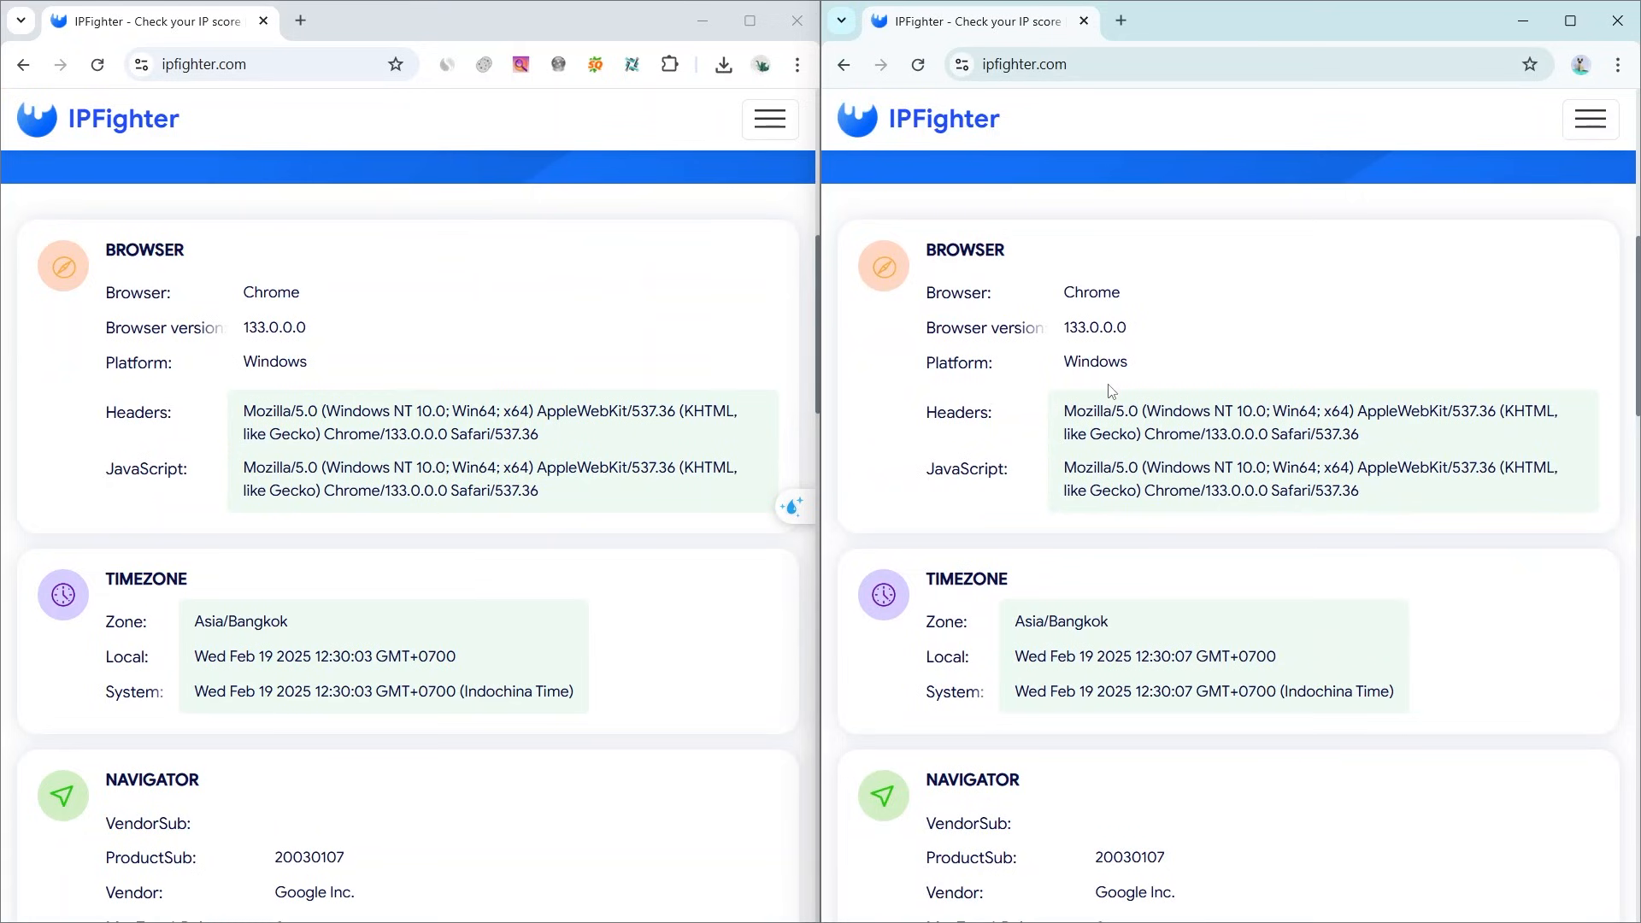
scroll(down, 3)
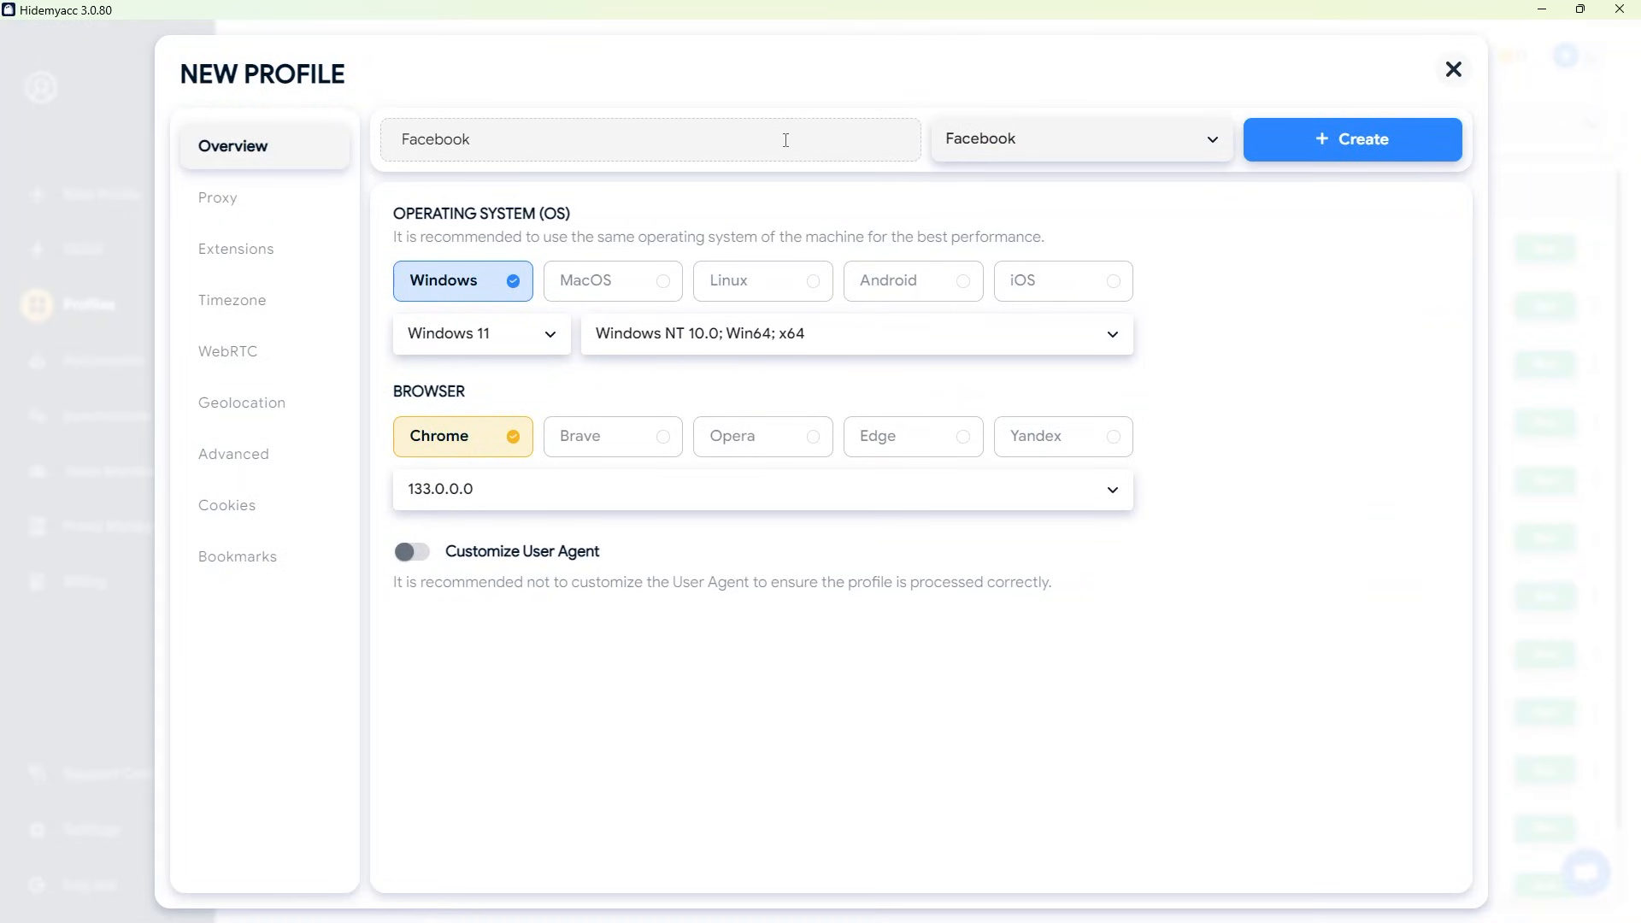
Give the profile its own proxy adam.flashproxy.io:8080 (US residential), check it, and create the profile
click(217, 199)
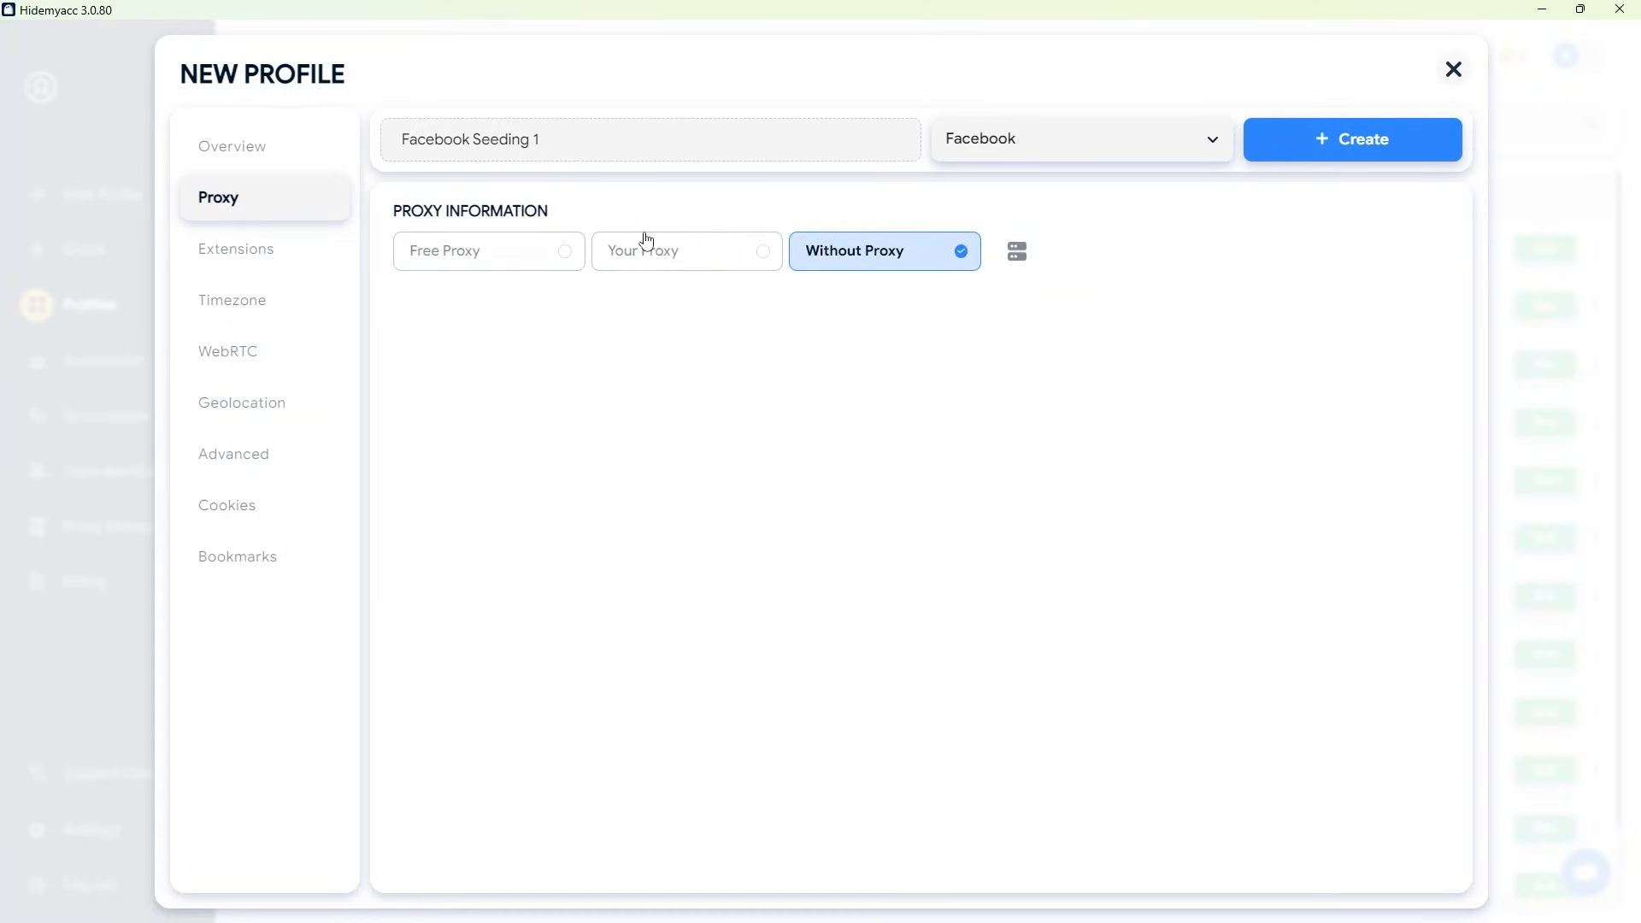
click(688, 249)
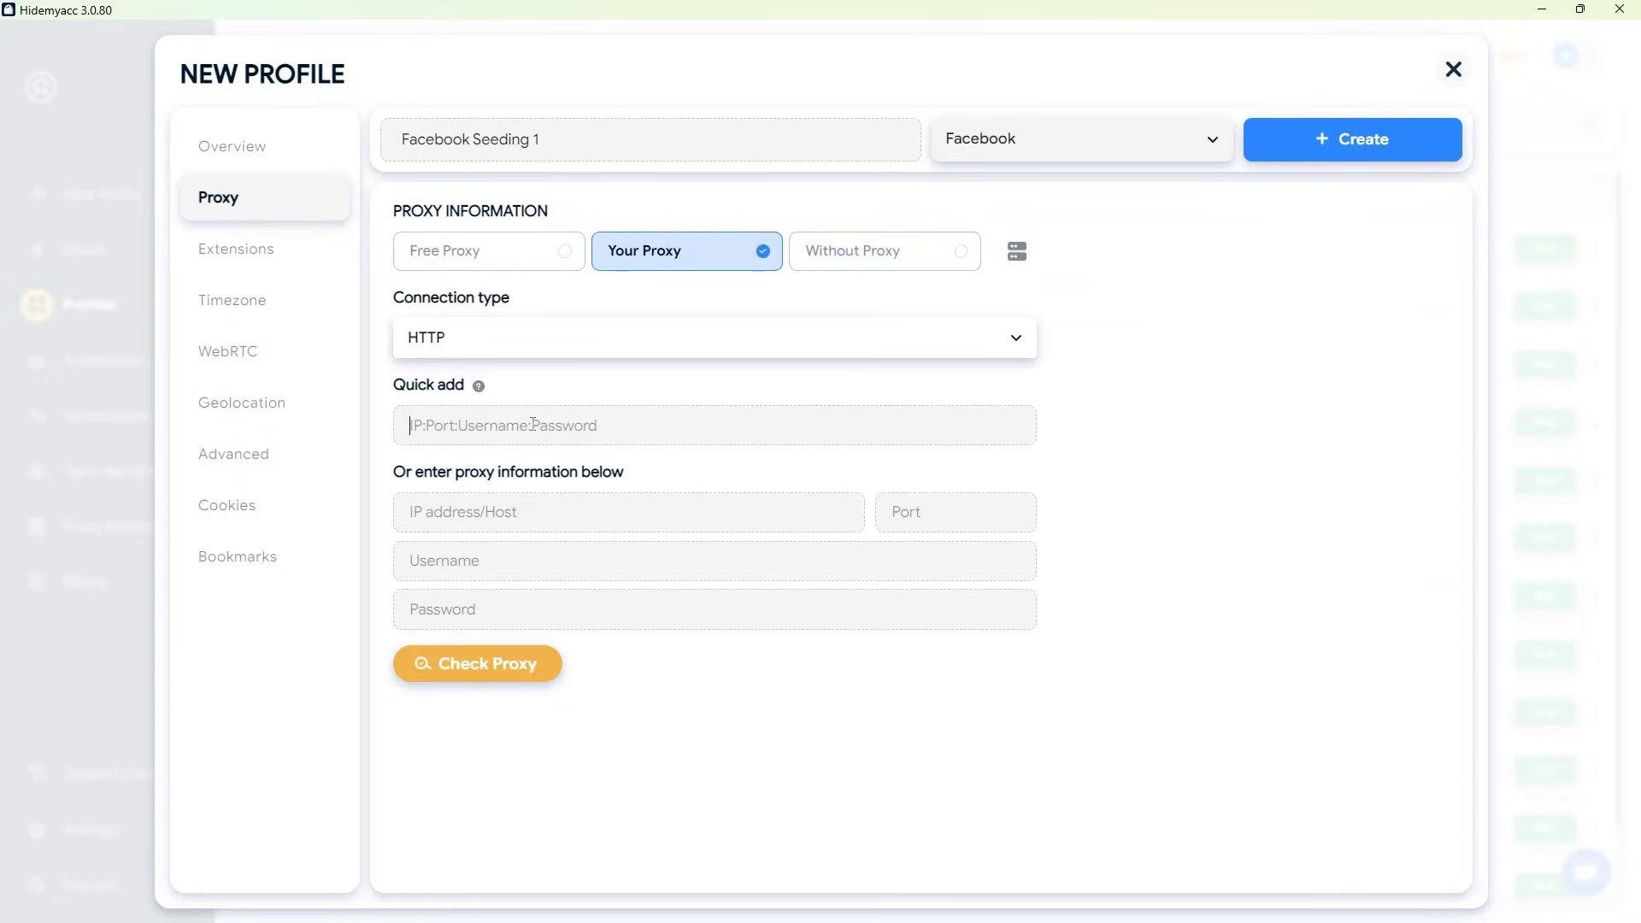
text(adam.flashproxy.io:8080:rh48ynn7vx-package-resi-country-US-pool-all:dcj55lhnyb)
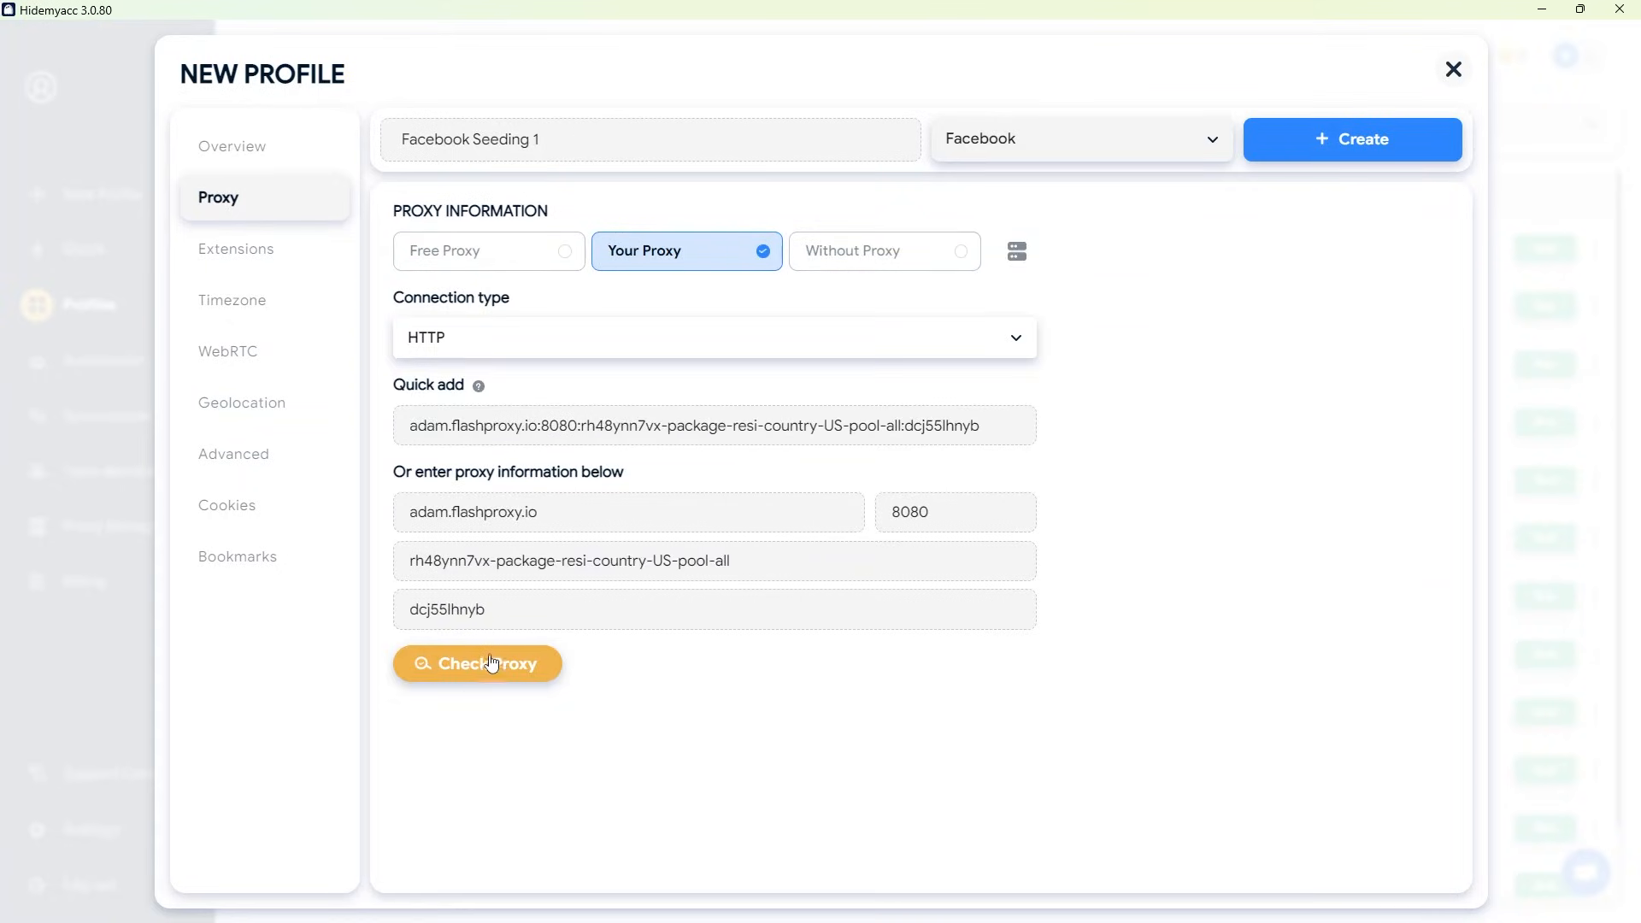
click(479, 664)
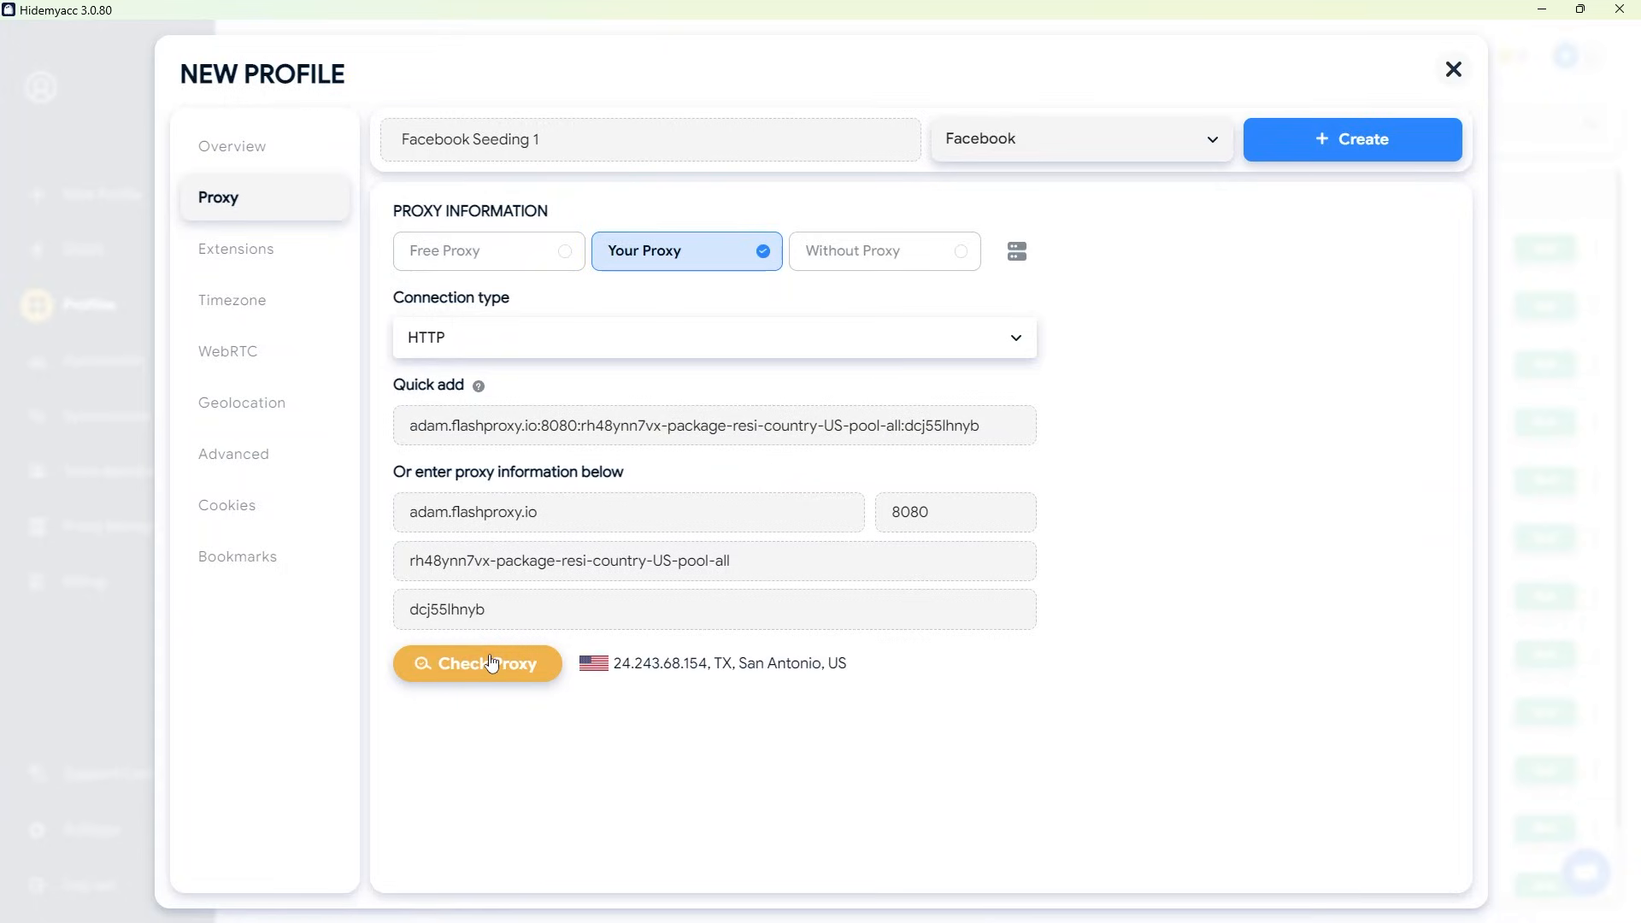
click(236, 249)
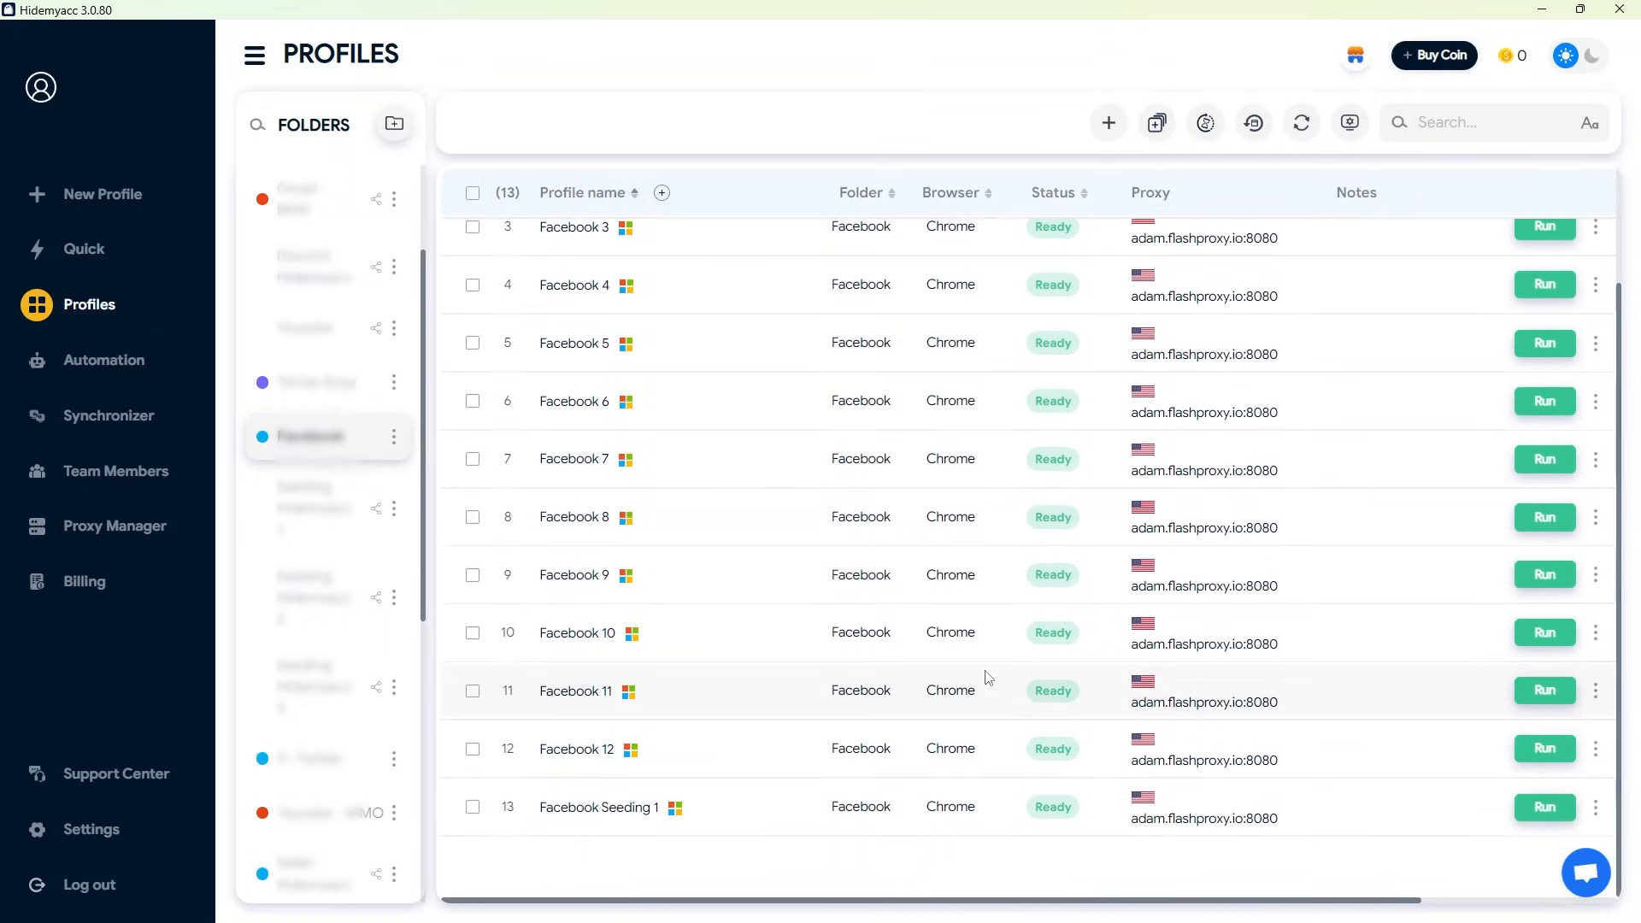
mouse_move(100, 370)
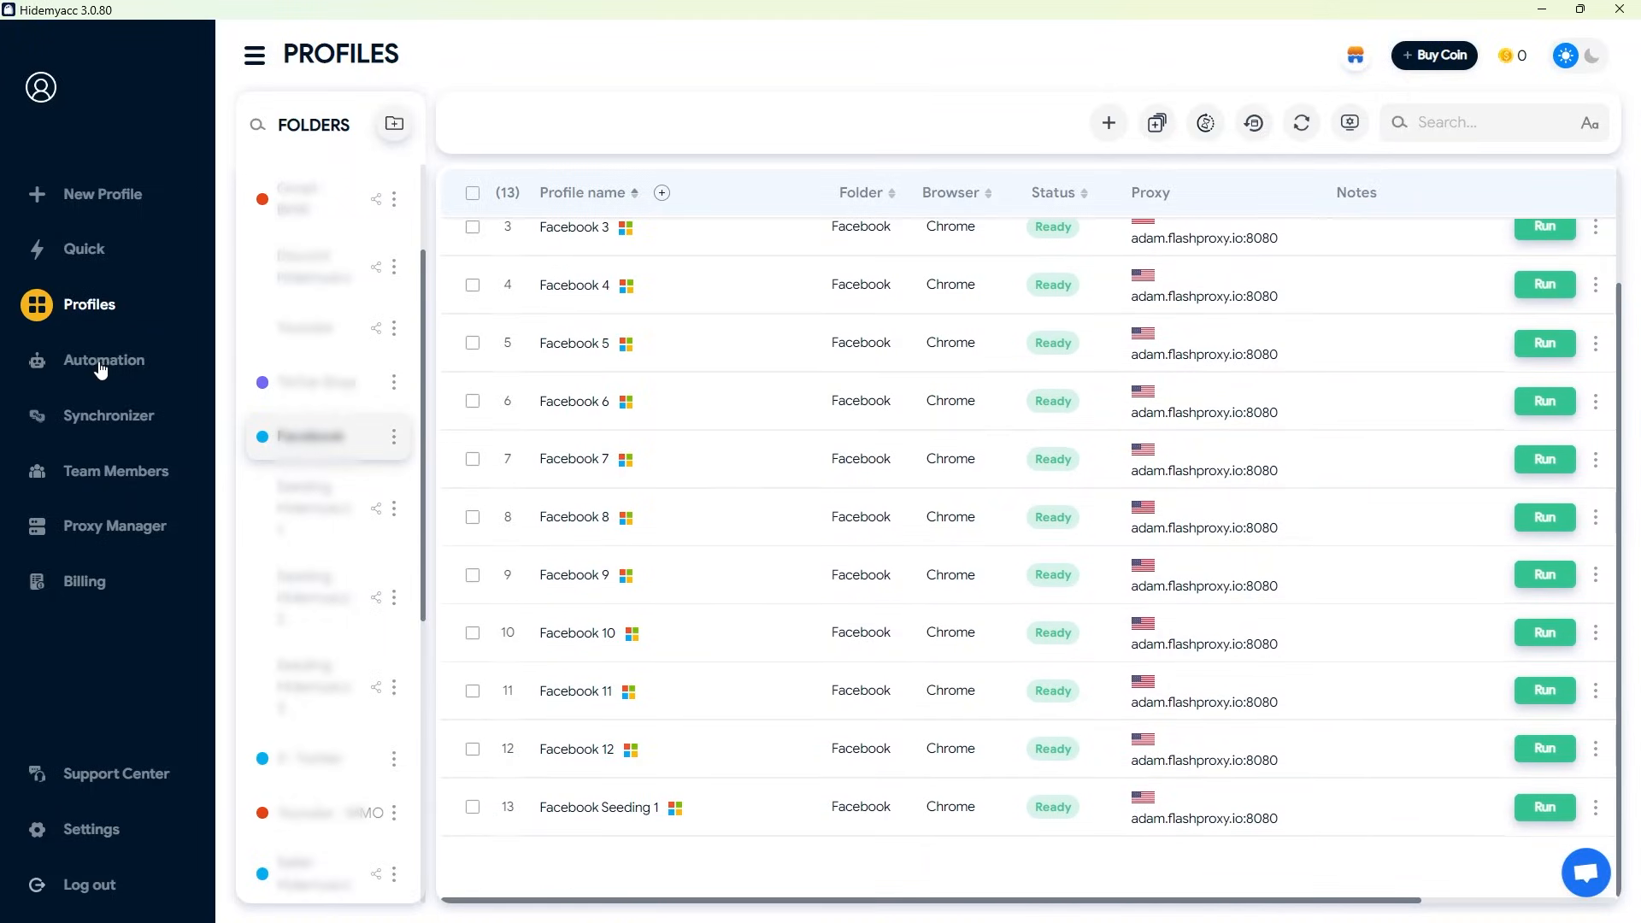
Filter the System's Scripts library in Automation by searching 'facebook'
click(105, 359)
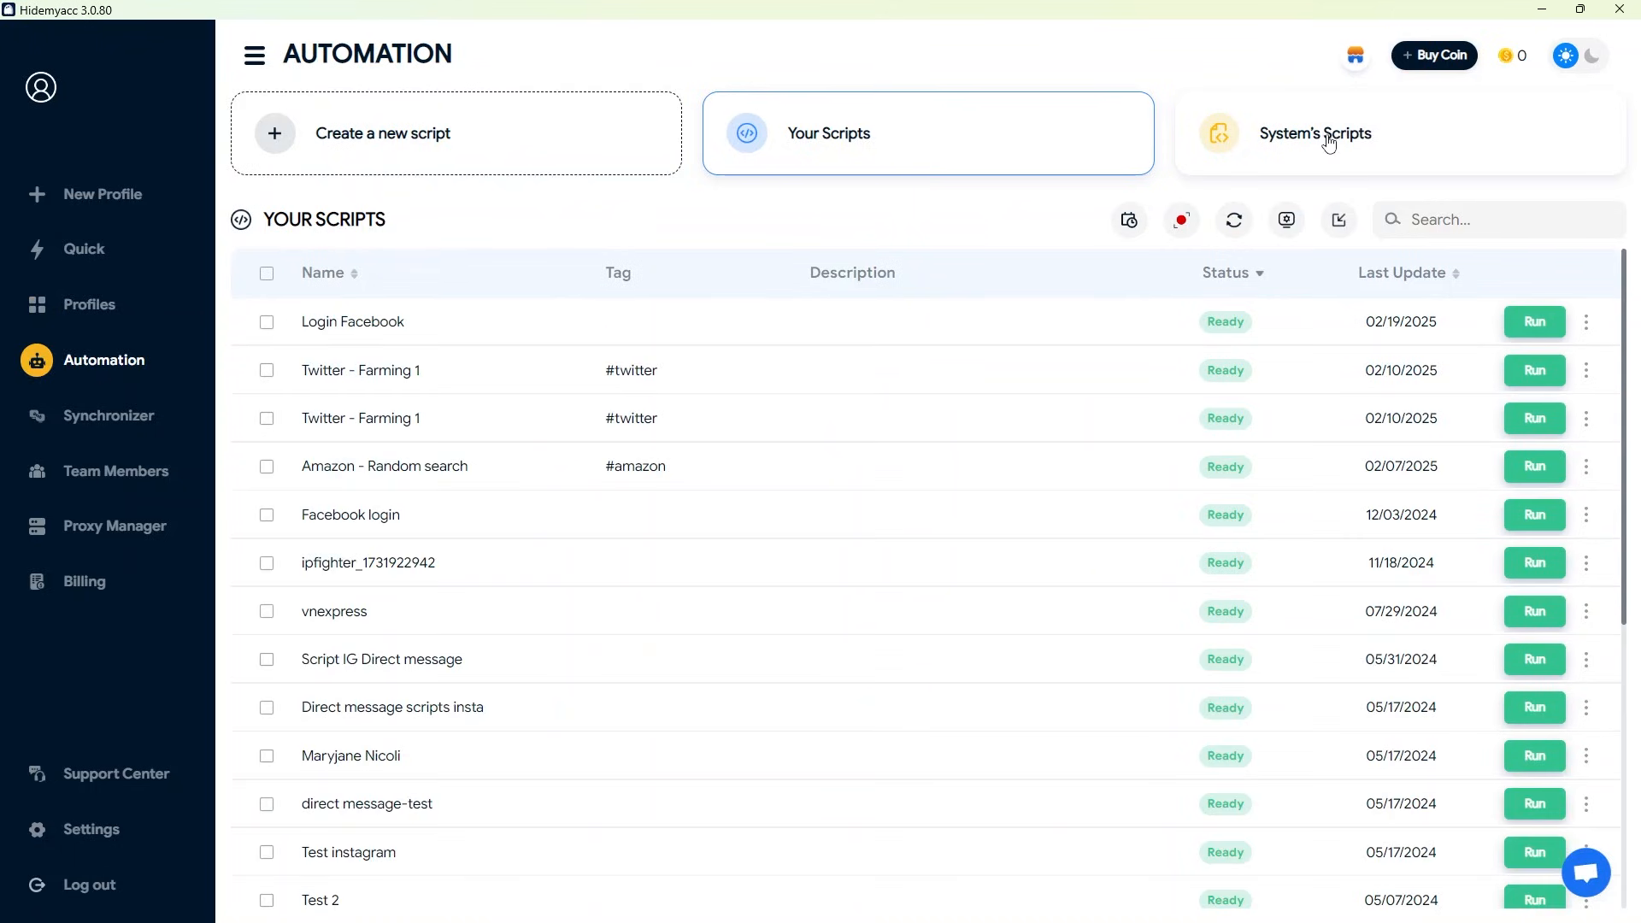
click(1315, 133)
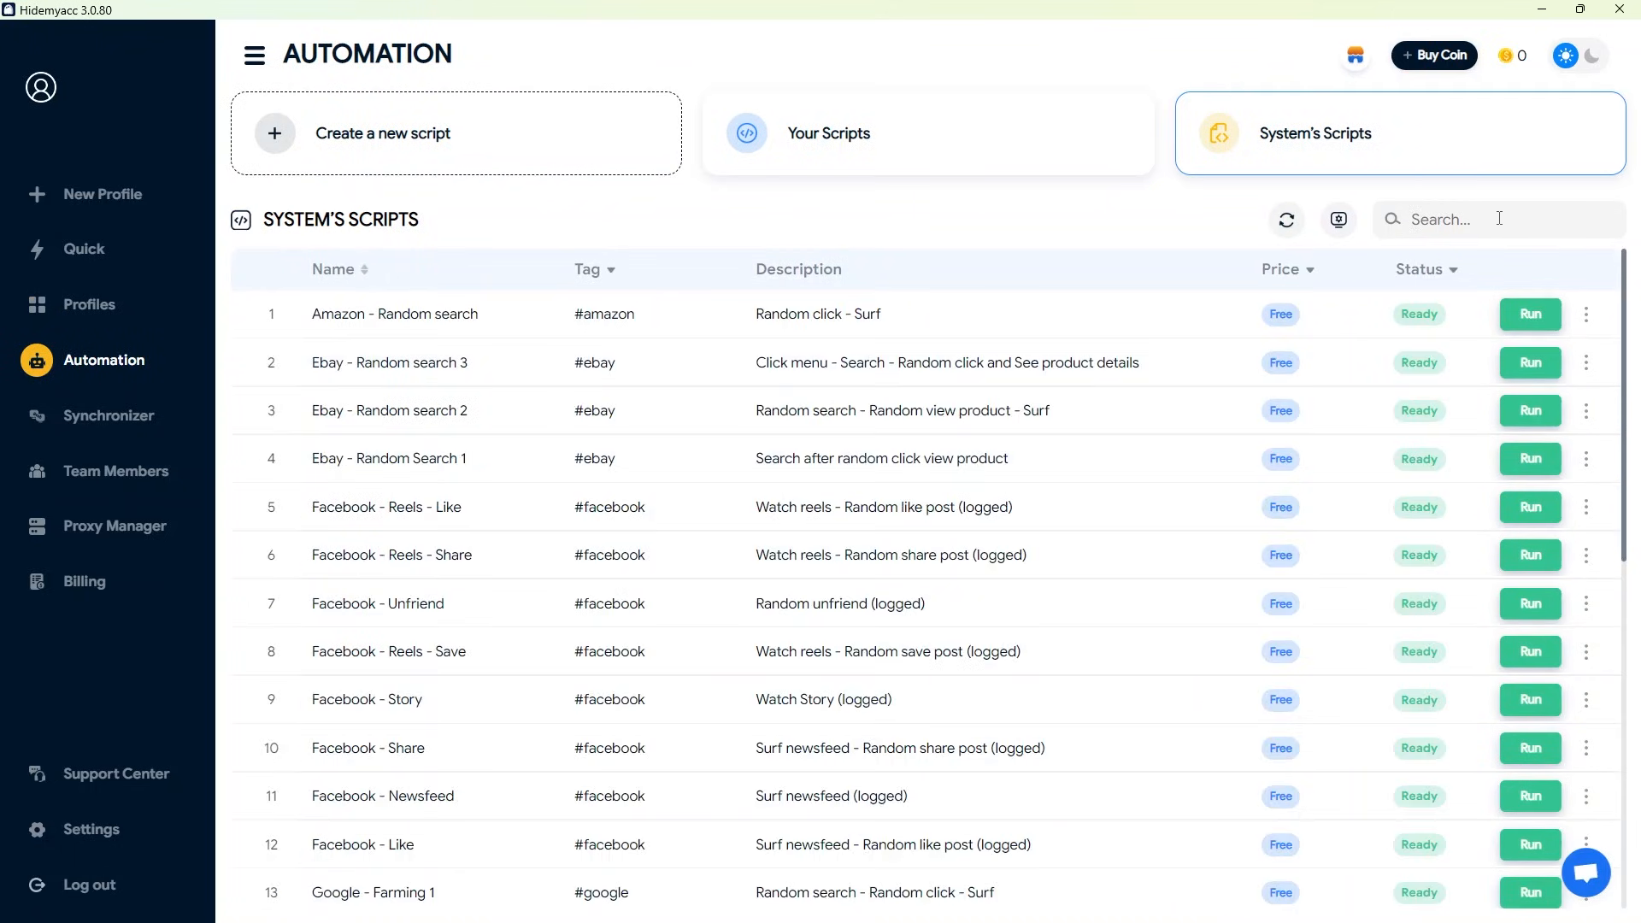
text(facebook)
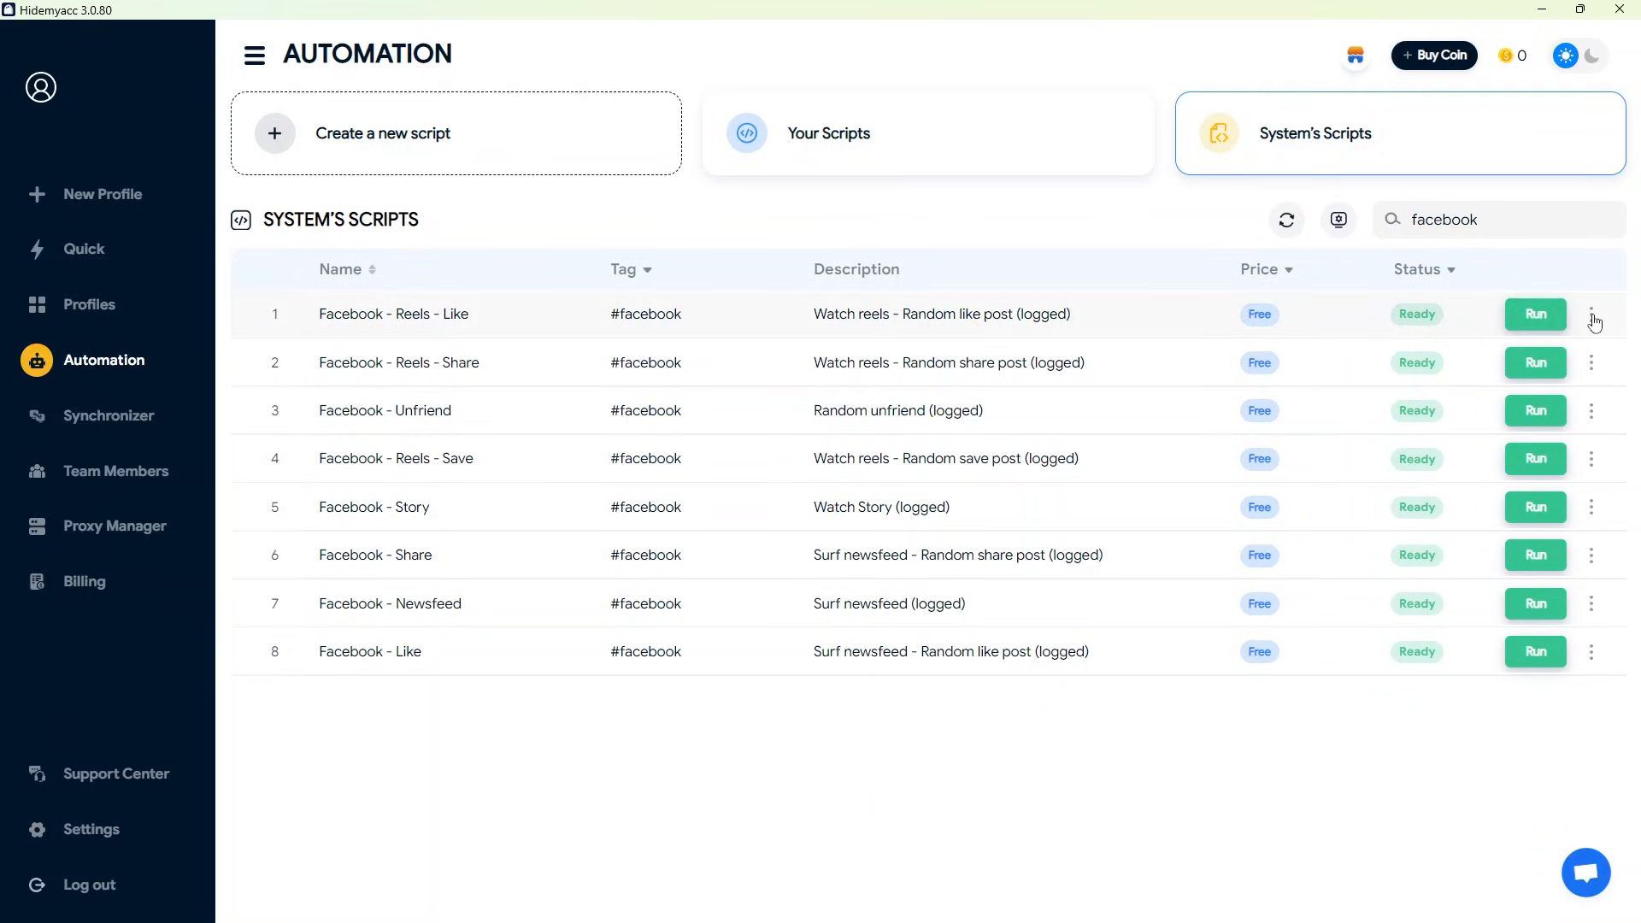
Add the HTTP proxy adam.flashproxy.io:8080 (US residential) to all 12 selected profiles
click(89, 304)
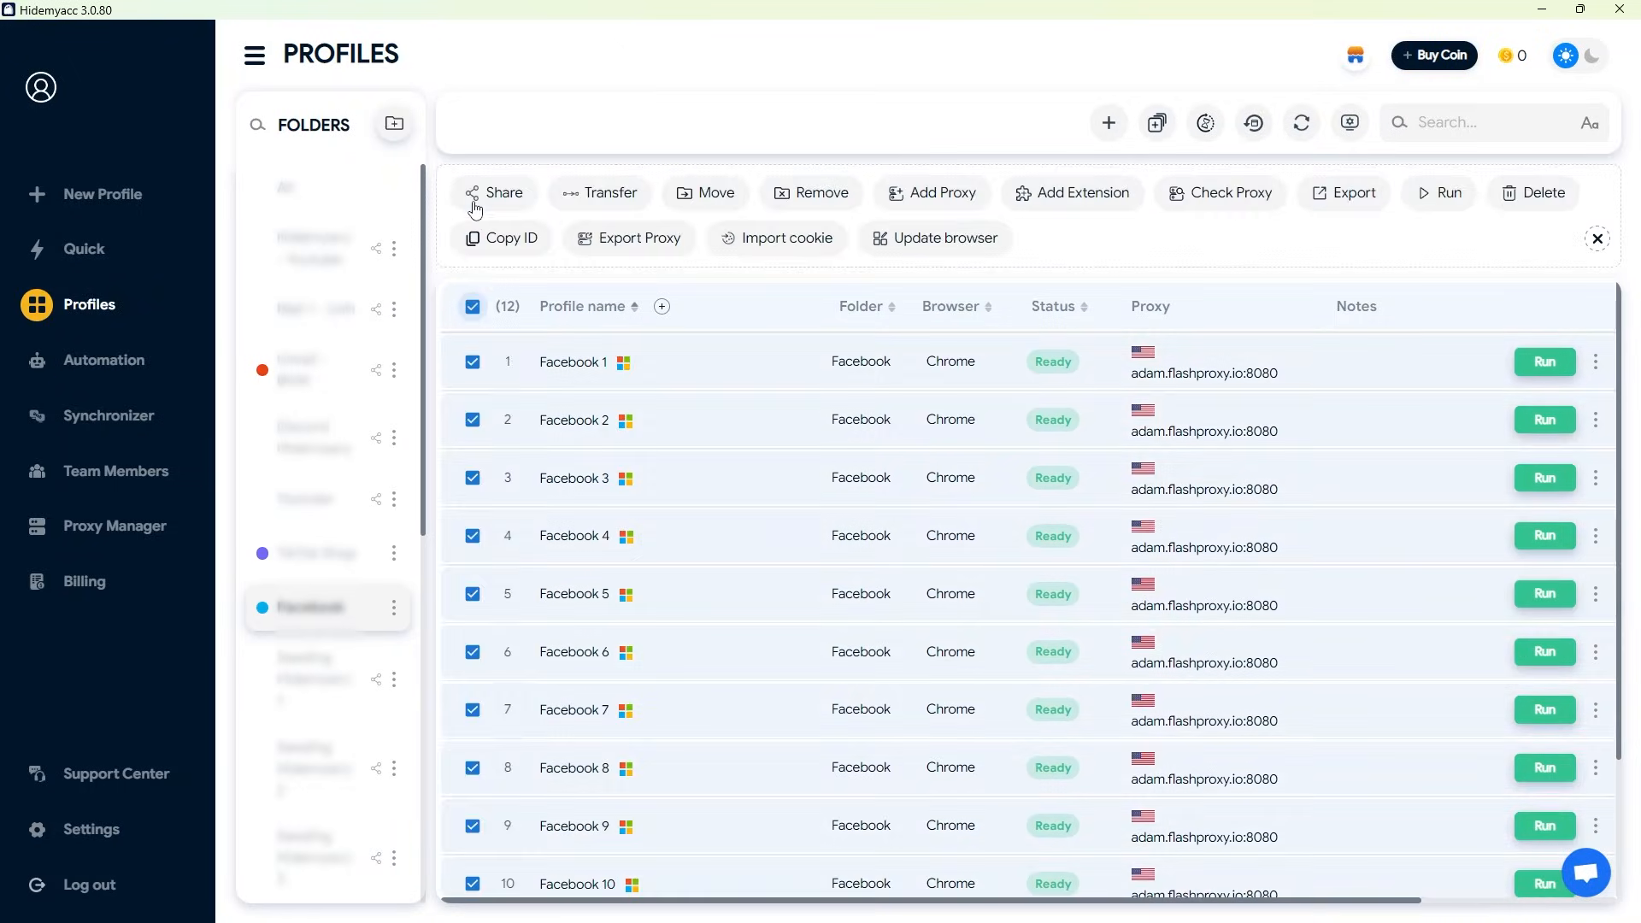
click(933, 192)
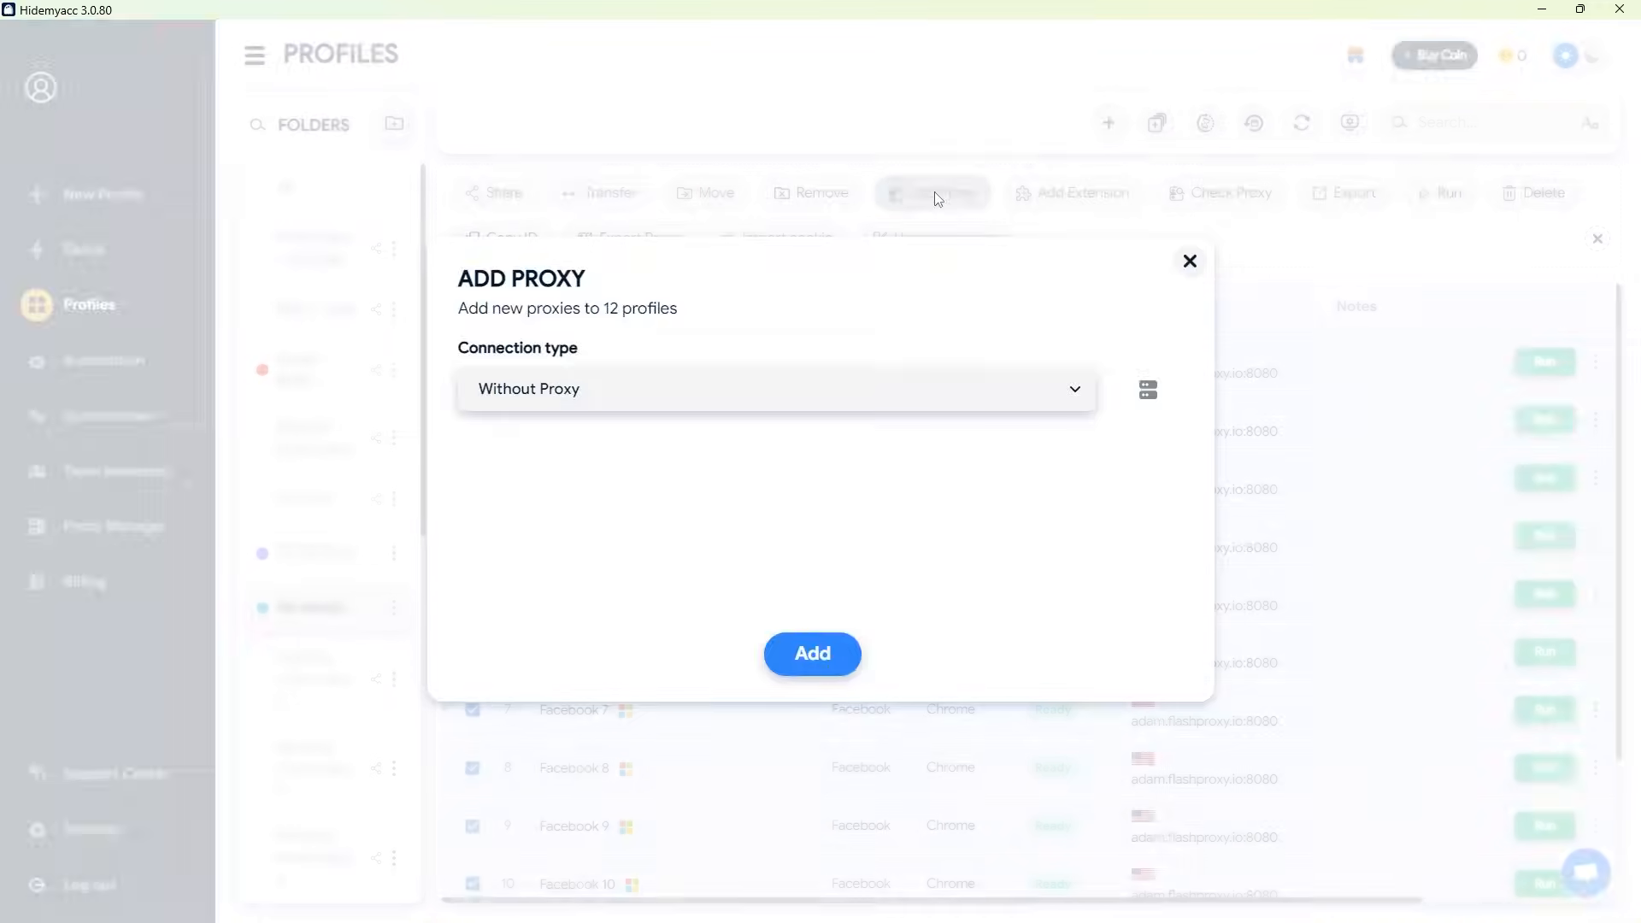
click(776, 390)
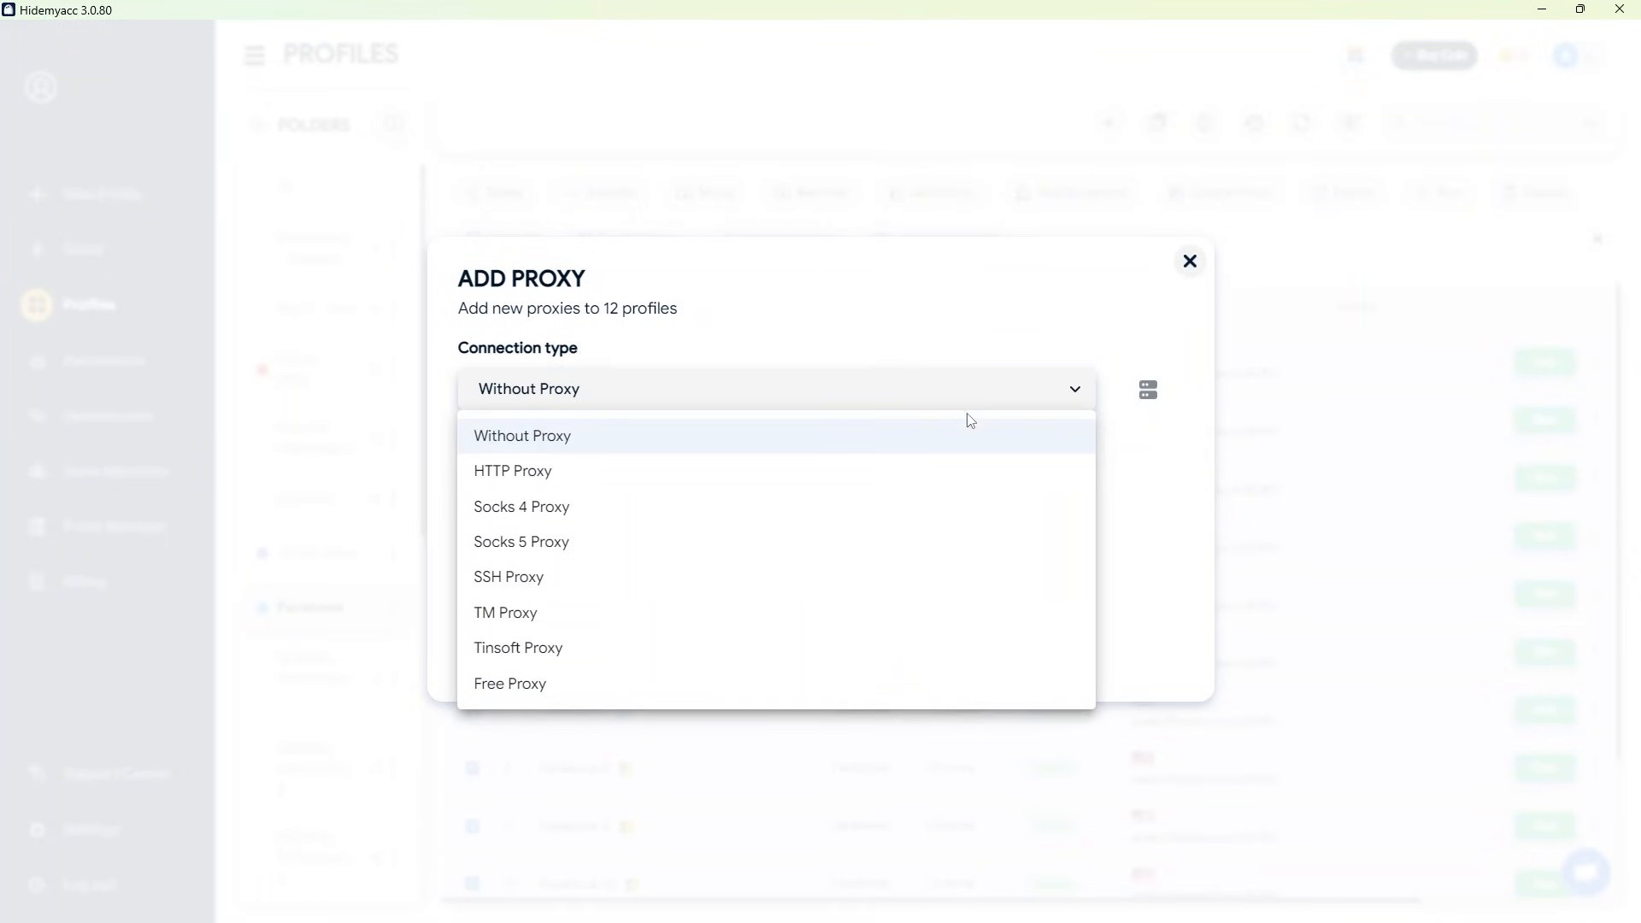
click(513, 472)
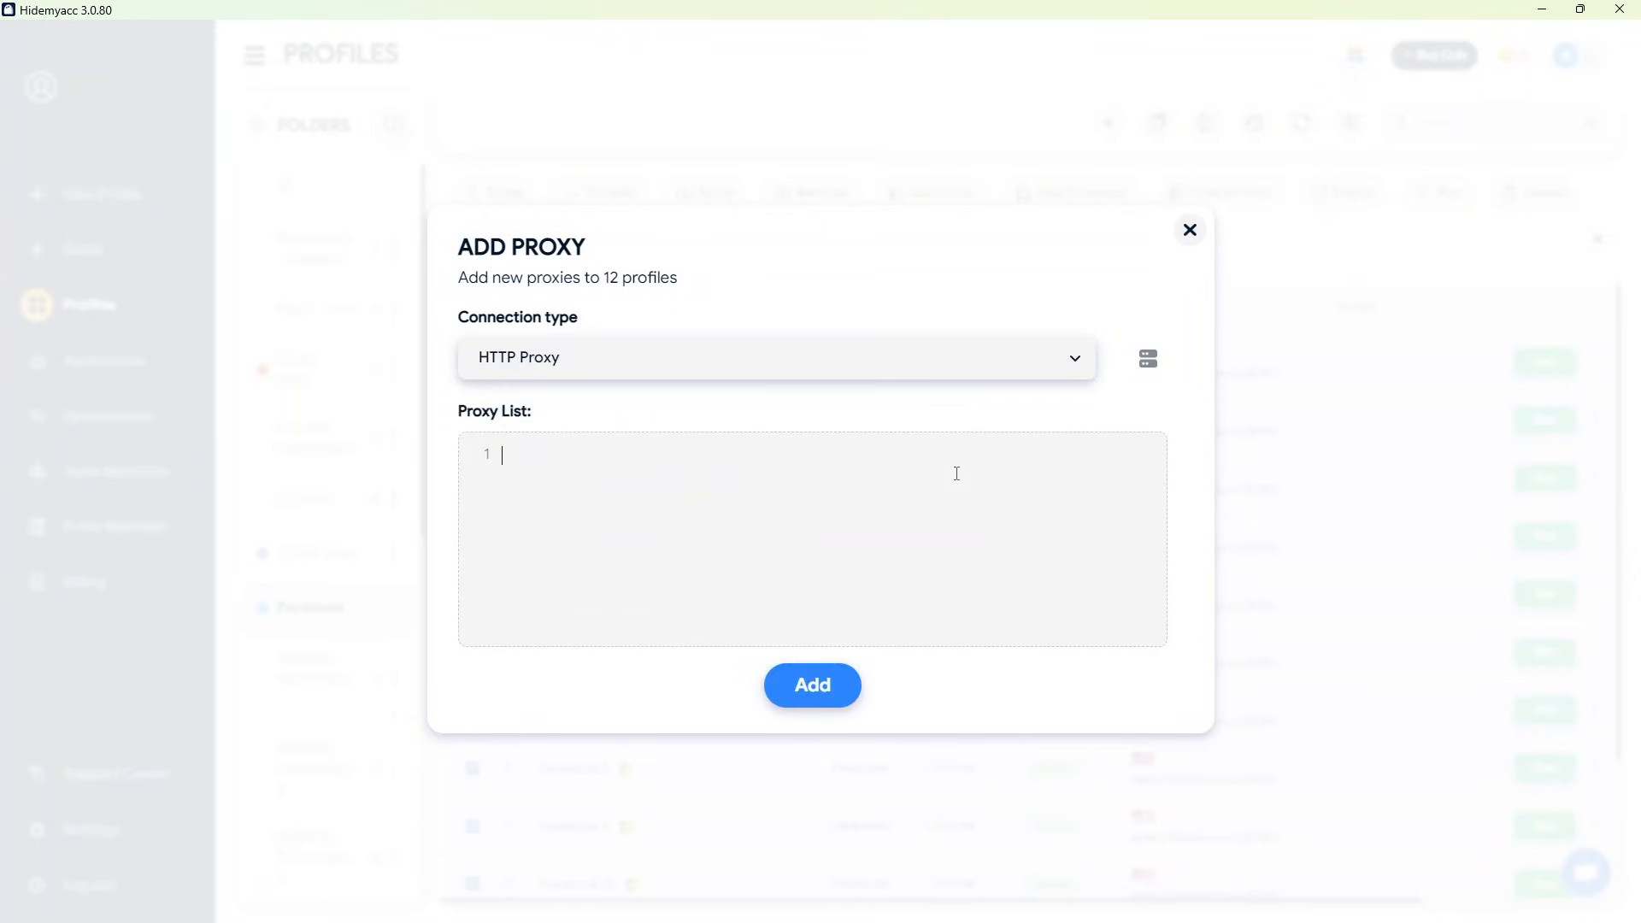
text(adam.flashproxy.io:8080:rh48ynn7vx-package-resi-country-US-pool-all:dcj55lhnyb)
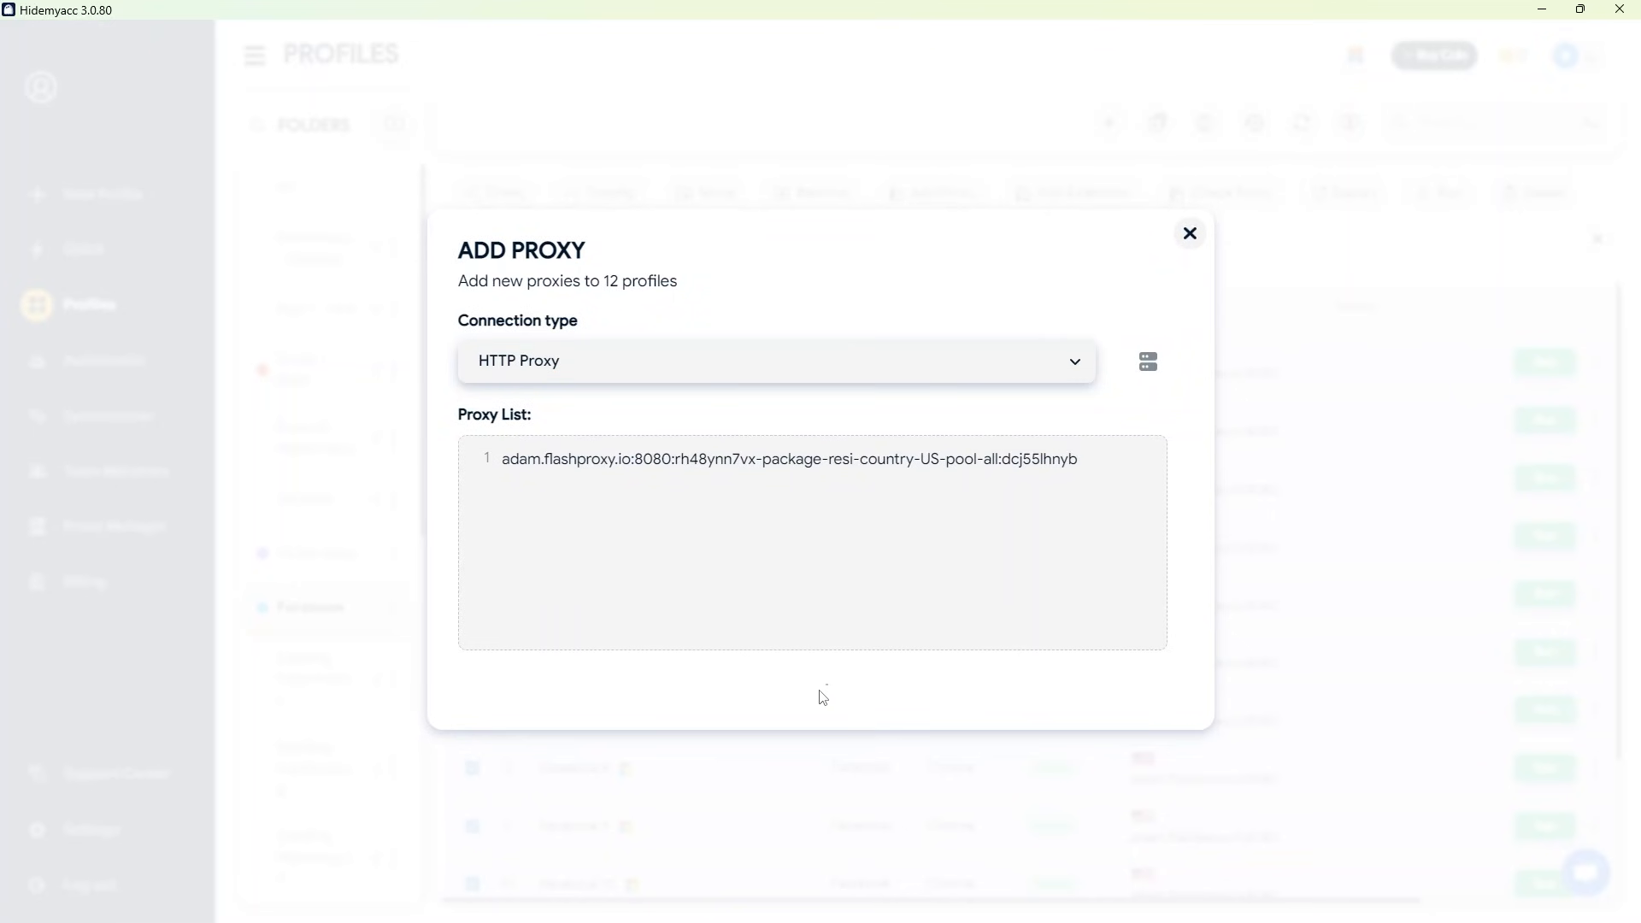
click(1190, 233)
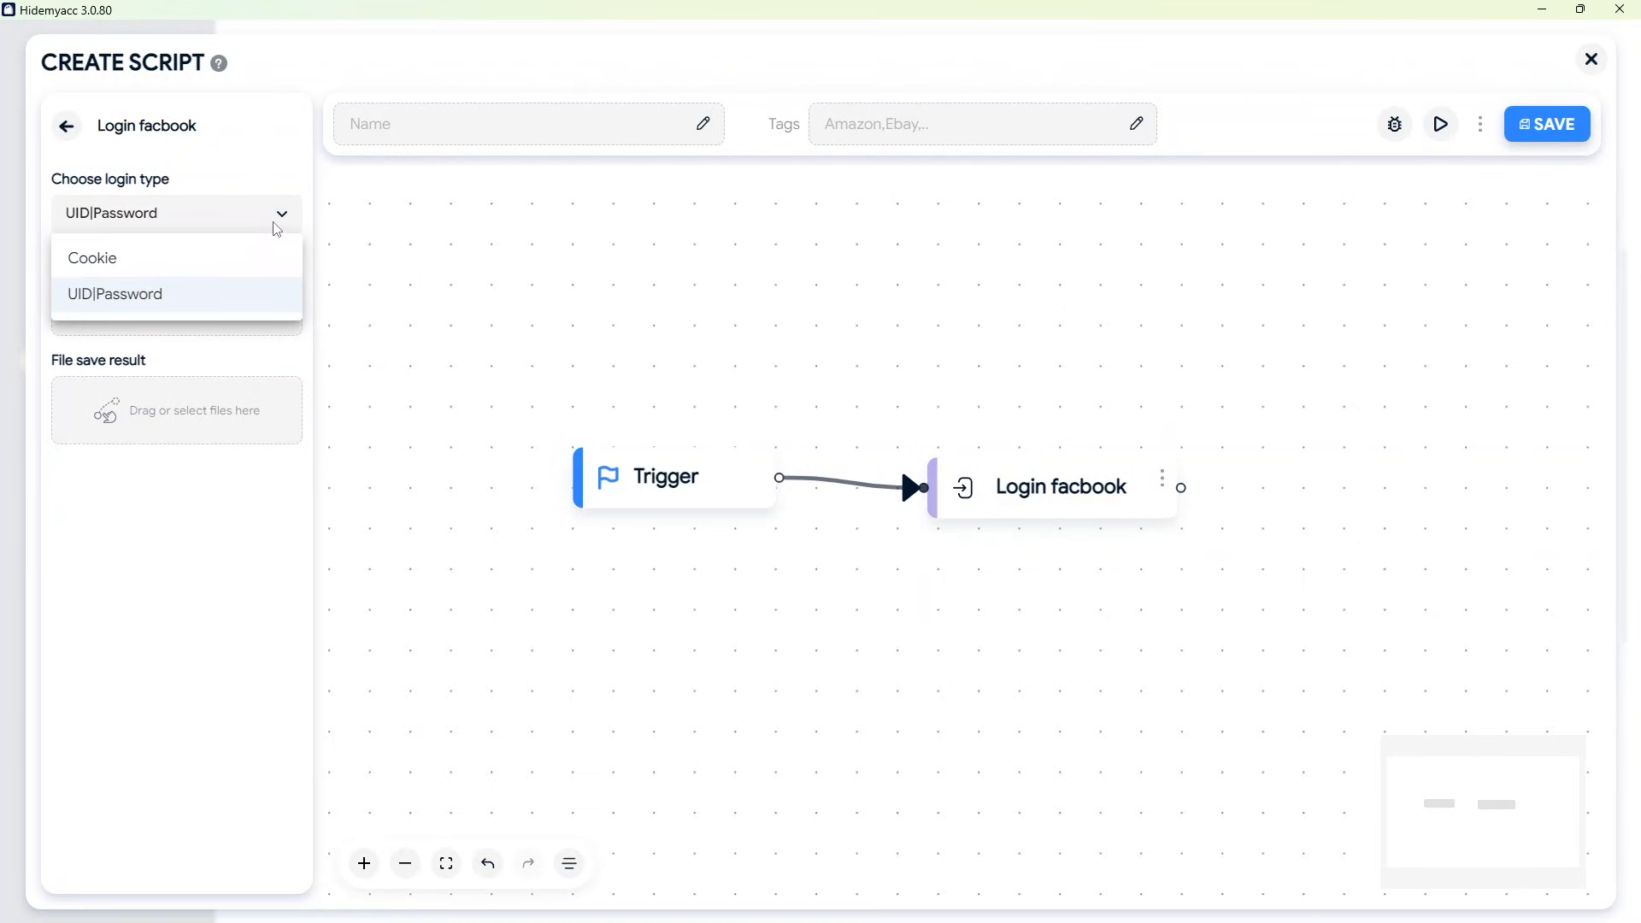
Set login type UID|Password with the Downloads login file, name the script 'Login Facebook', and launch Palma Indra
click(176, 411)
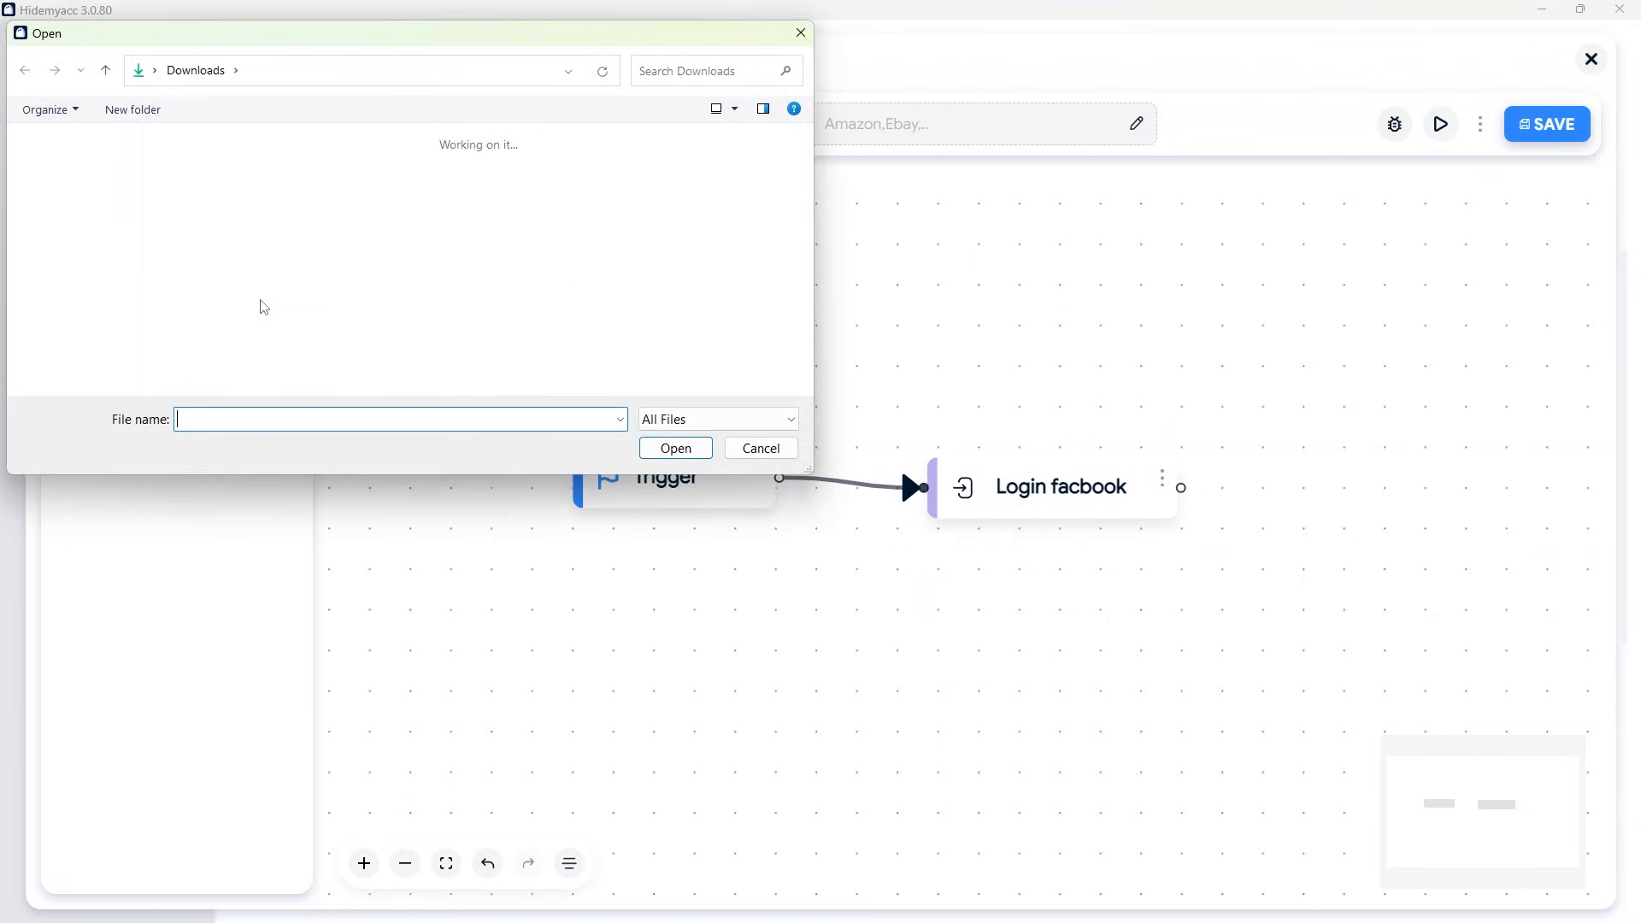
click(676, 448)
text(L)
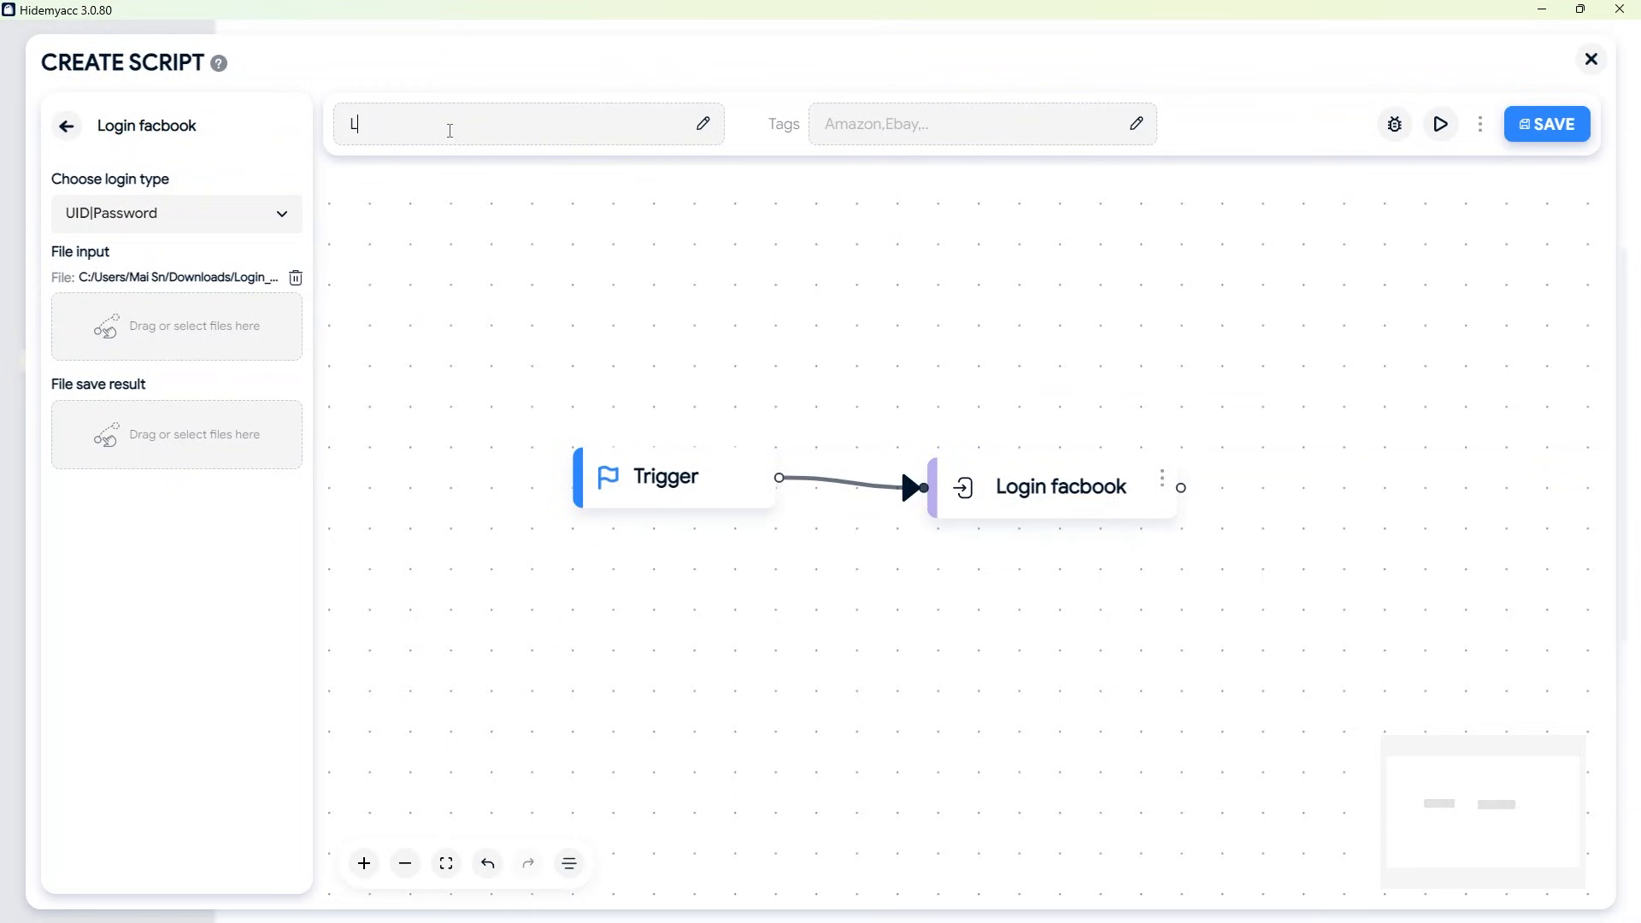
text(ogin Faceb)
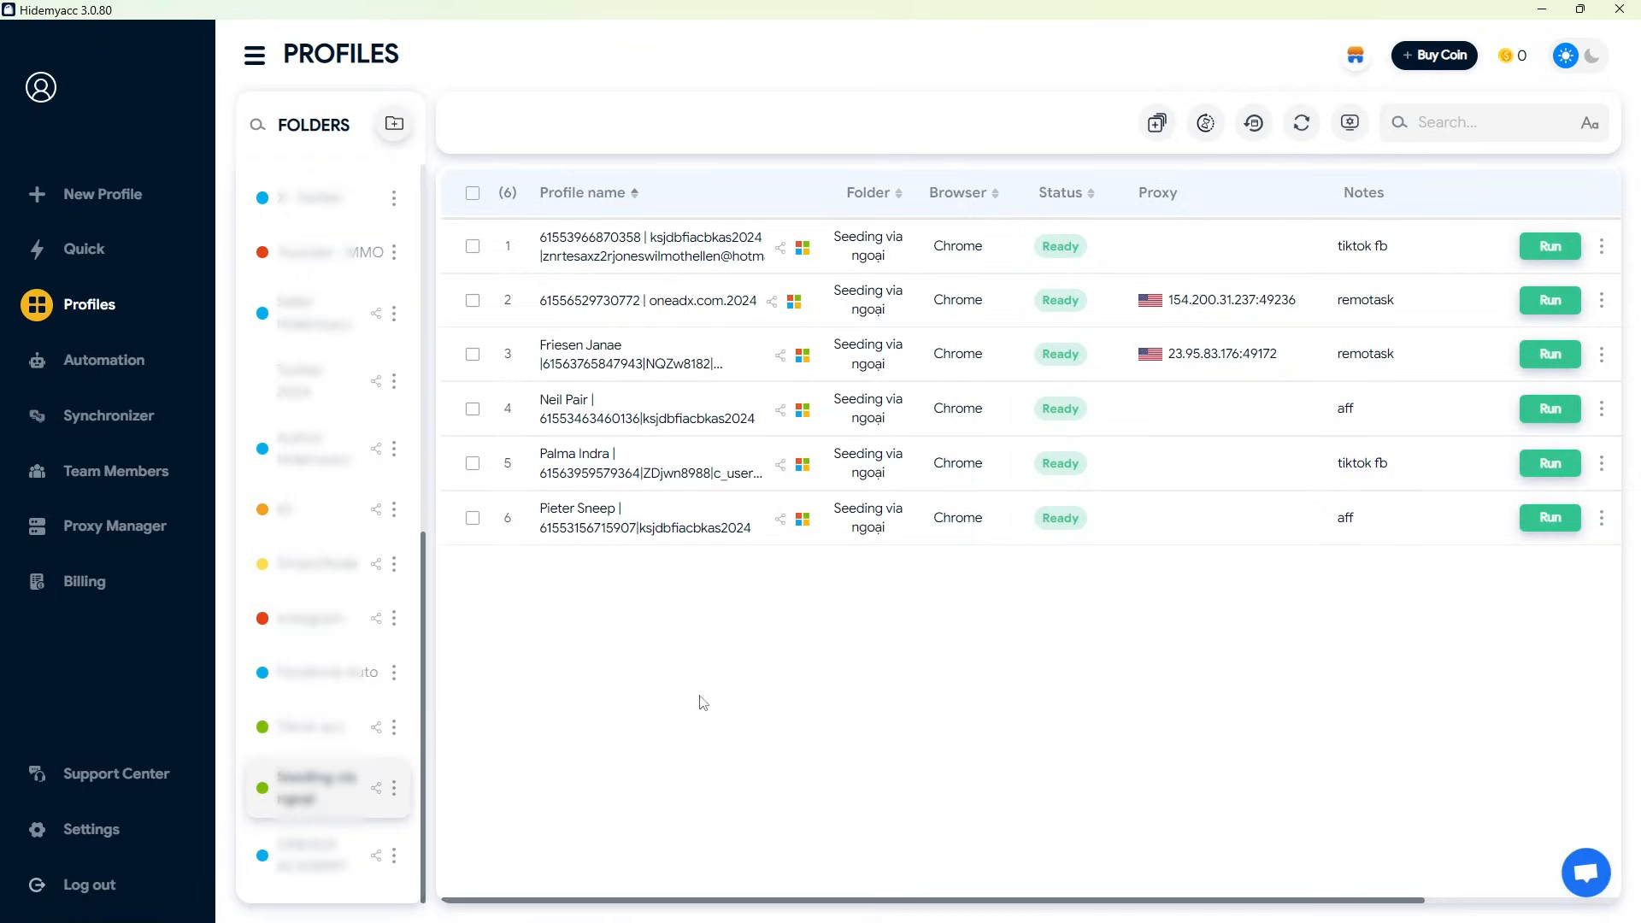
click(1549, 462)
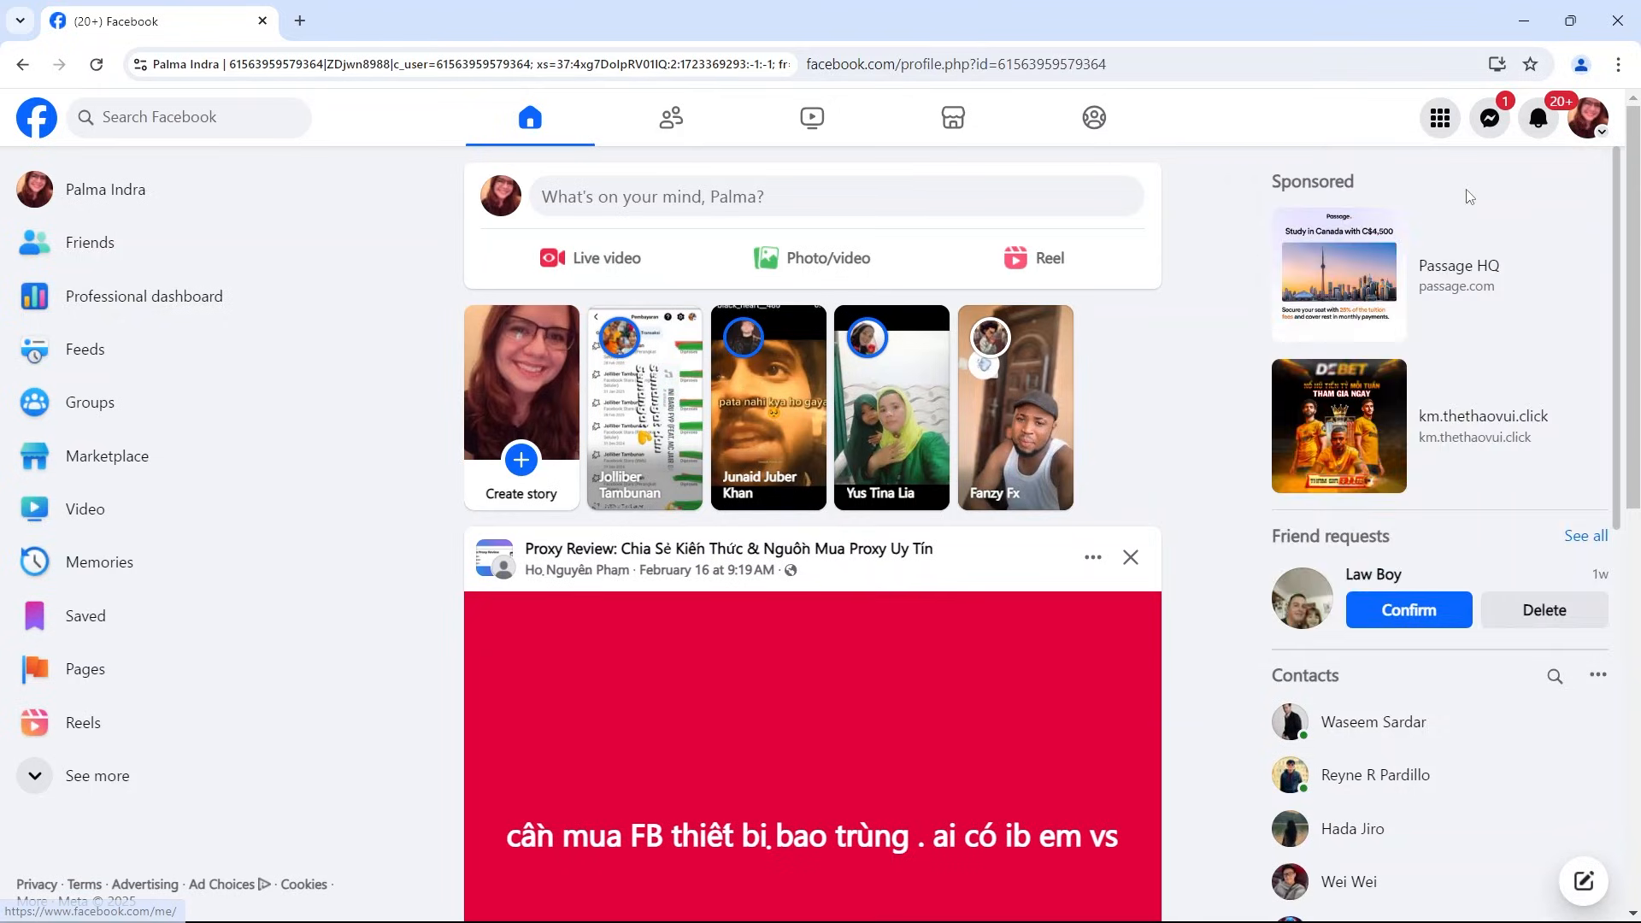
click(105, 189)
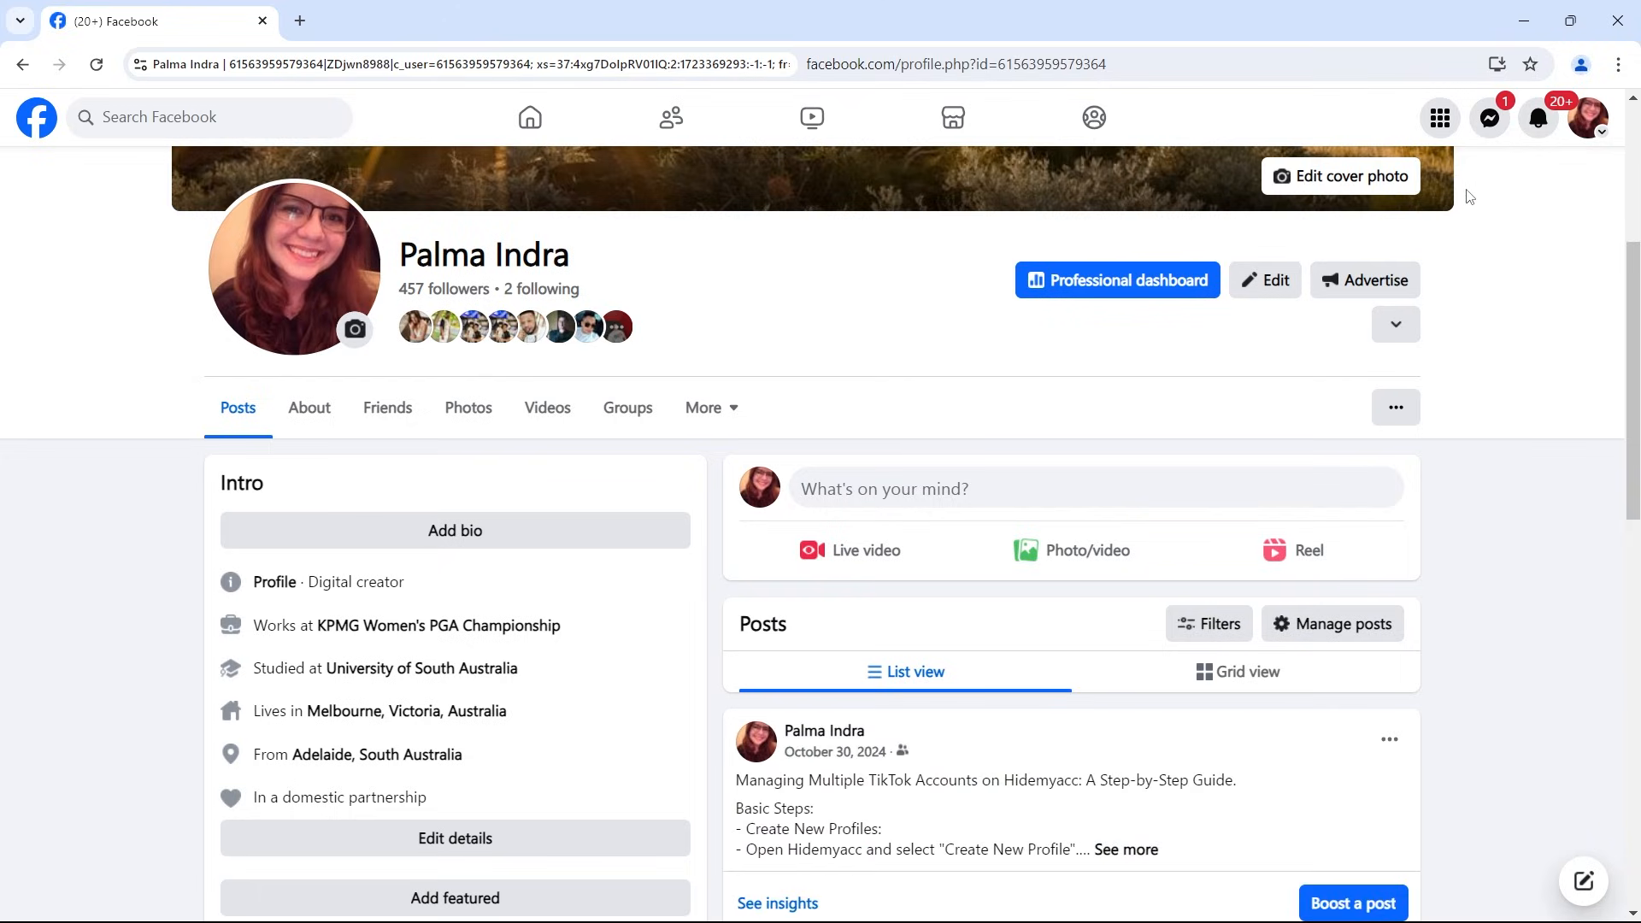
scroll(down, 3)
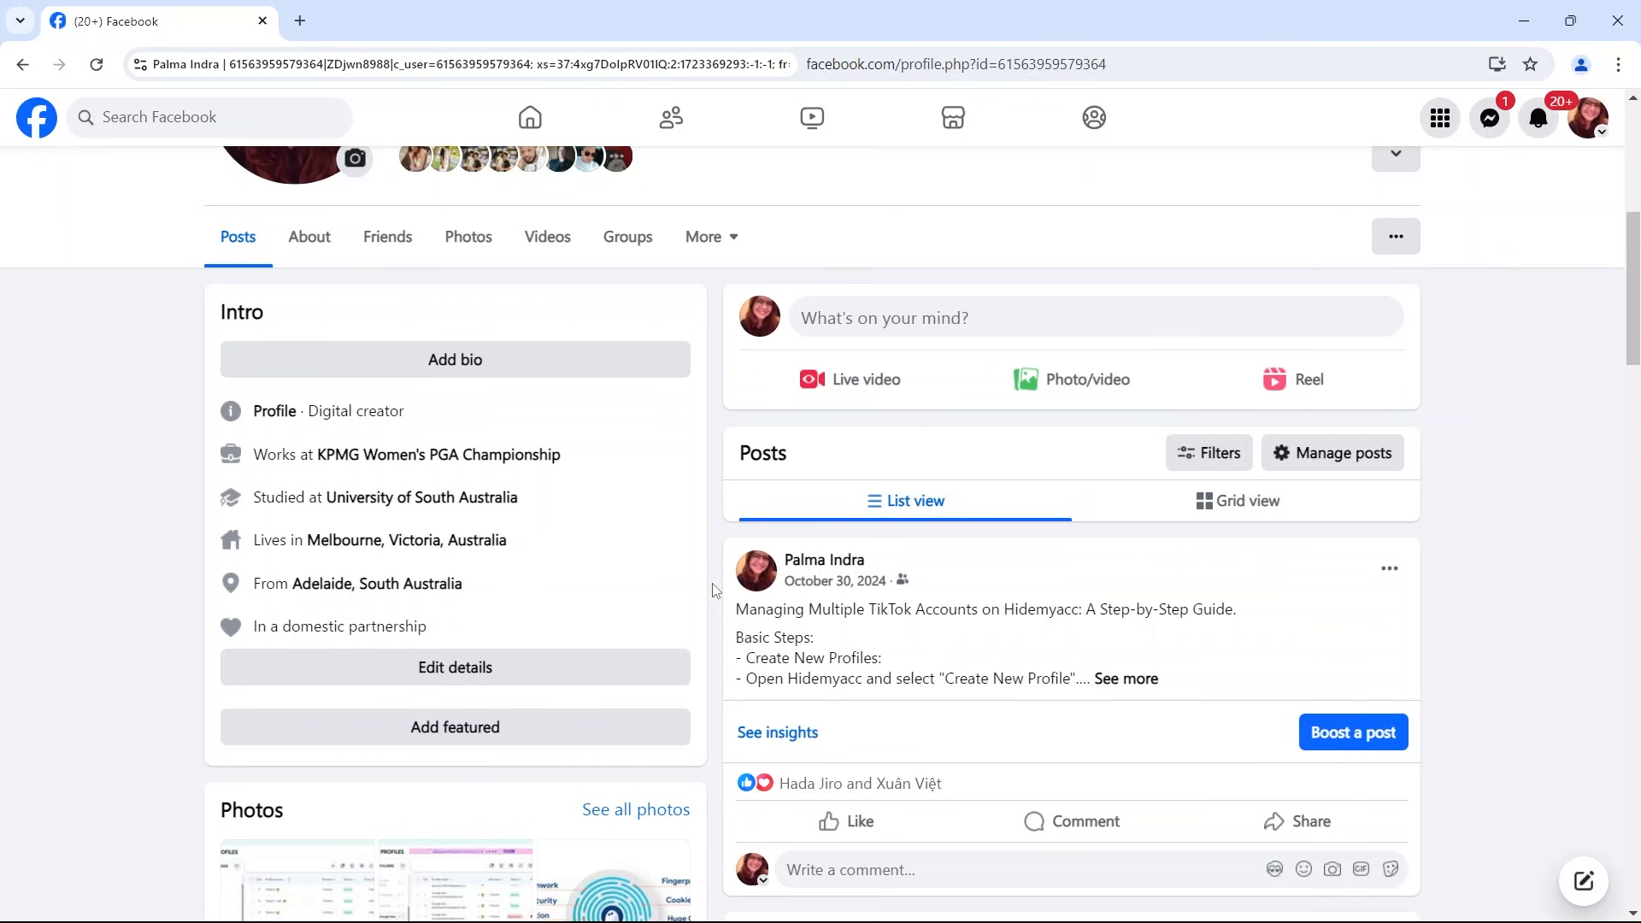
Return to the Home news feed and scroll through several posts to warm up the account
click(530, 118)
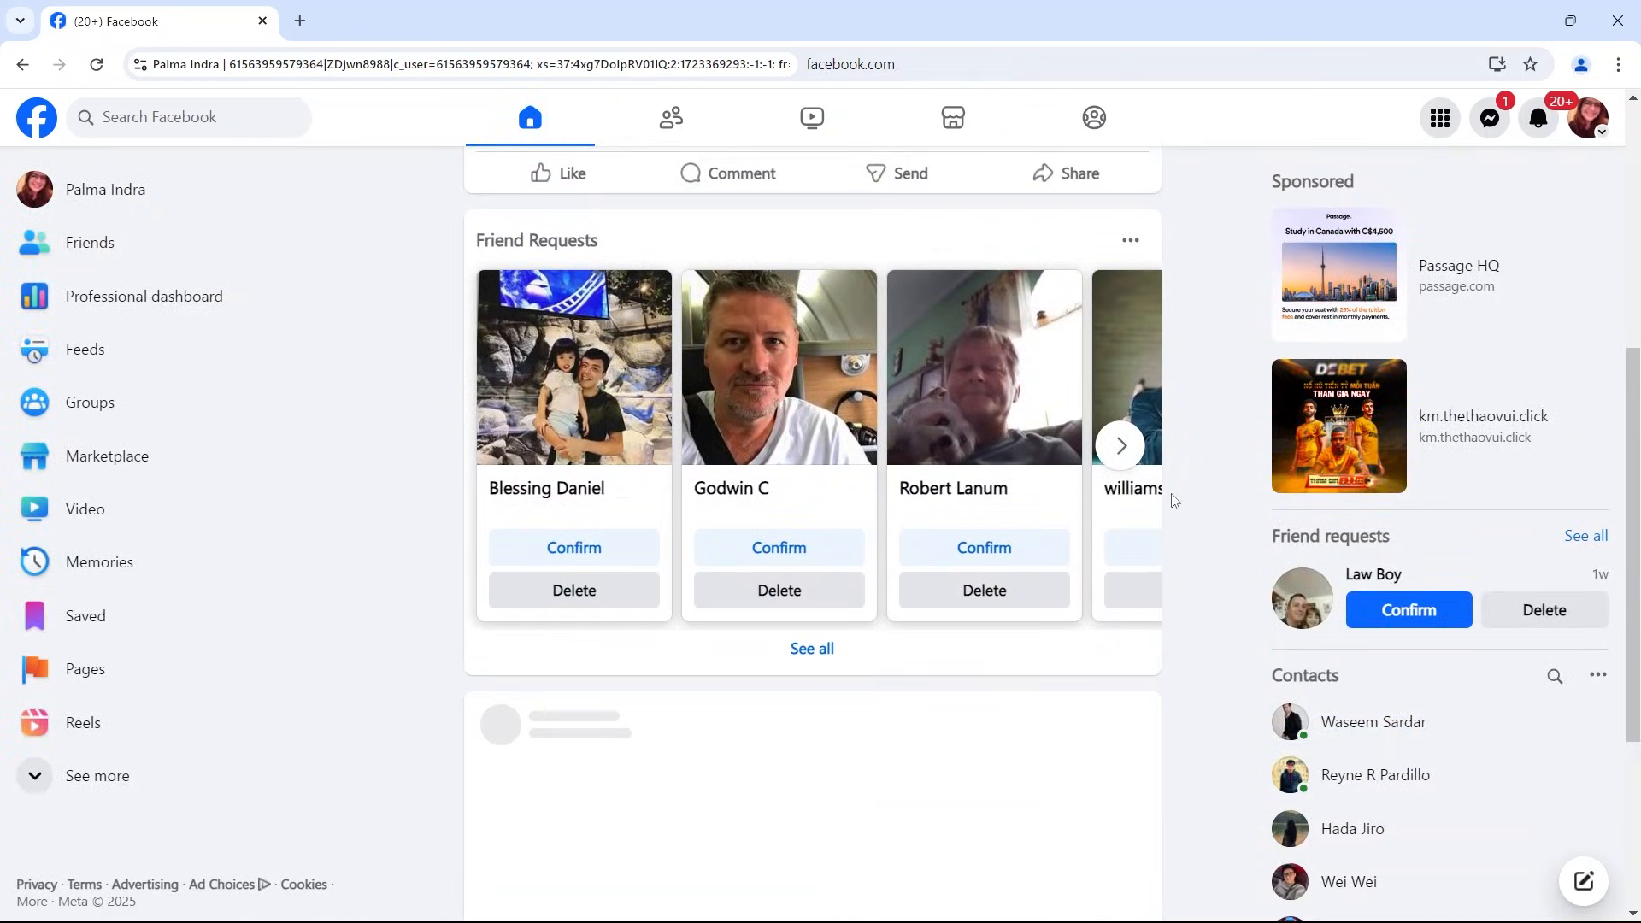
scroll(down, 3)
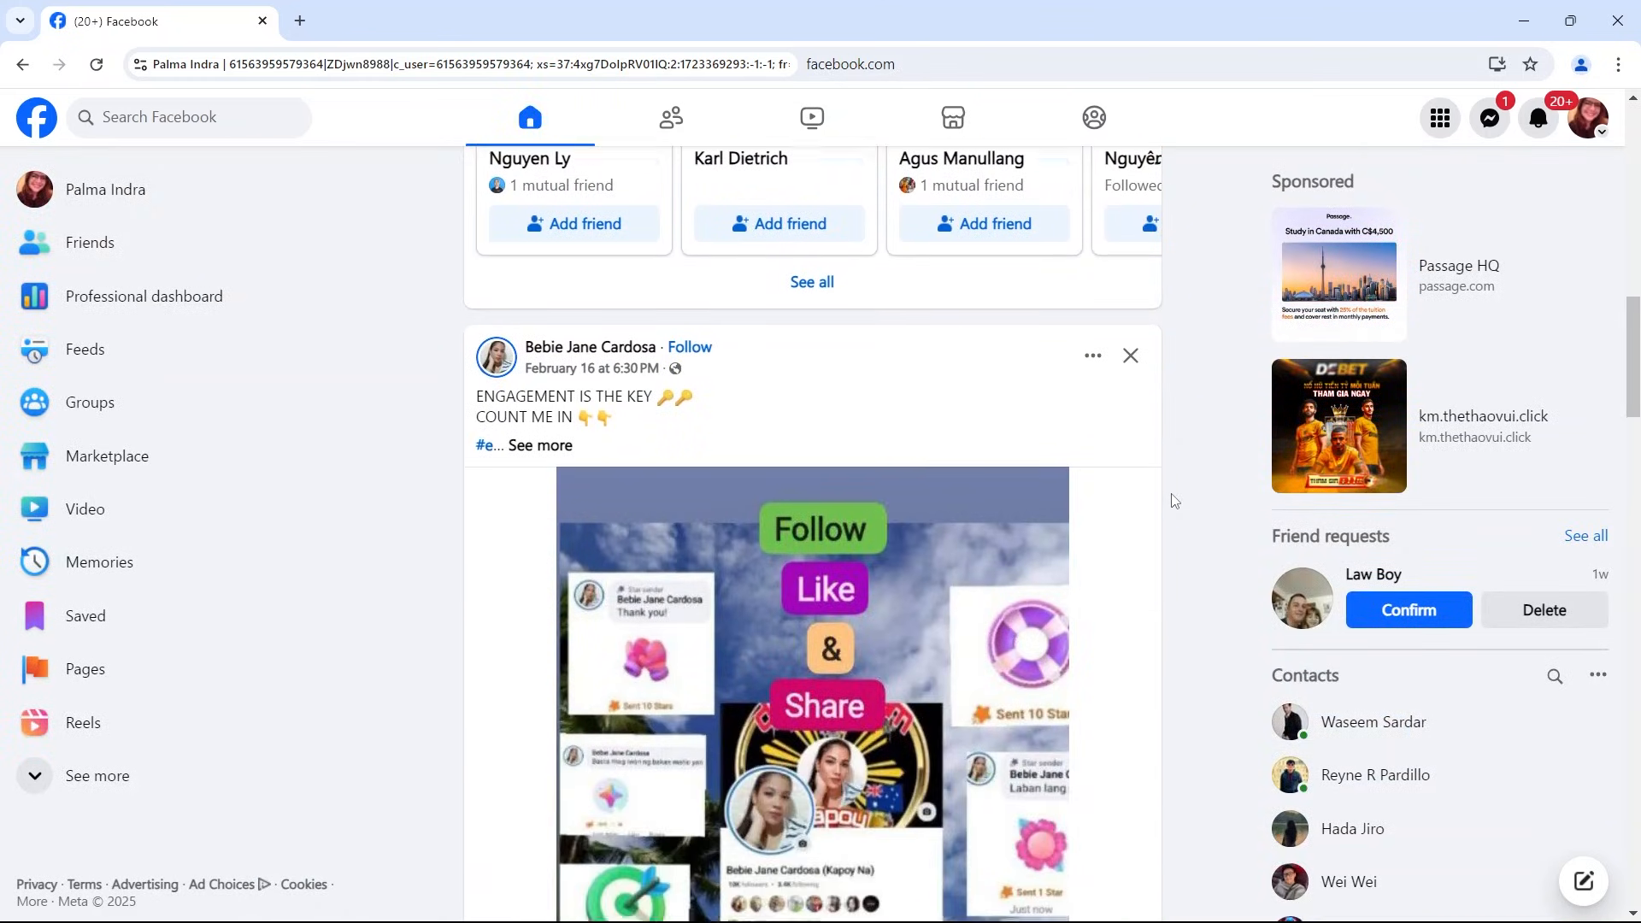
scroll(down, 3)
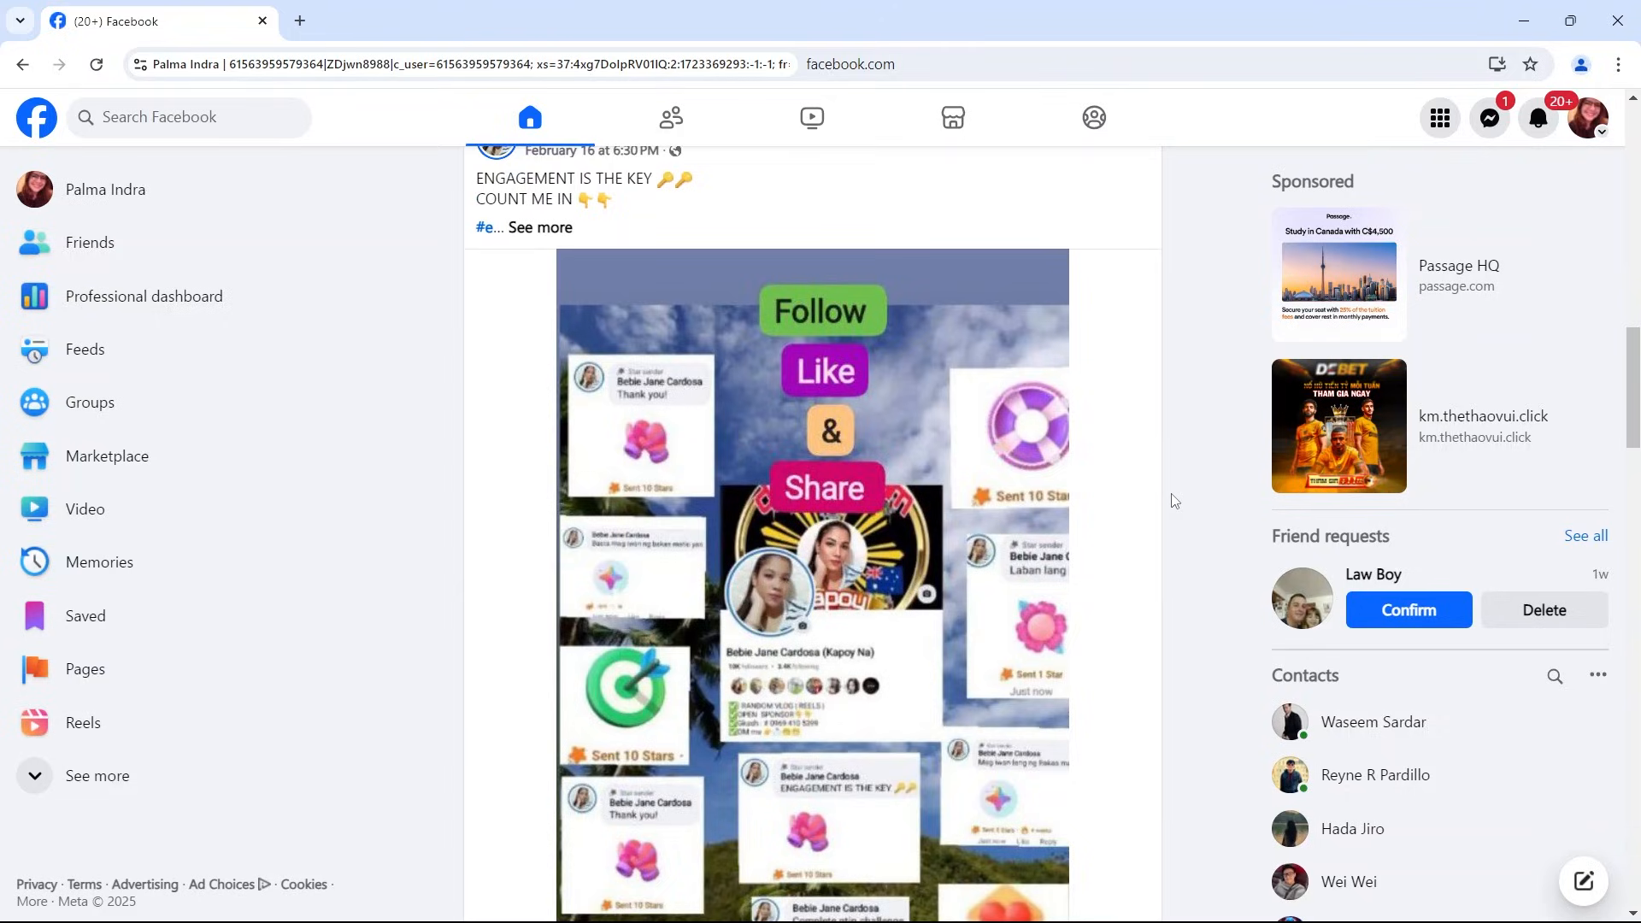
scroll(down, 3)
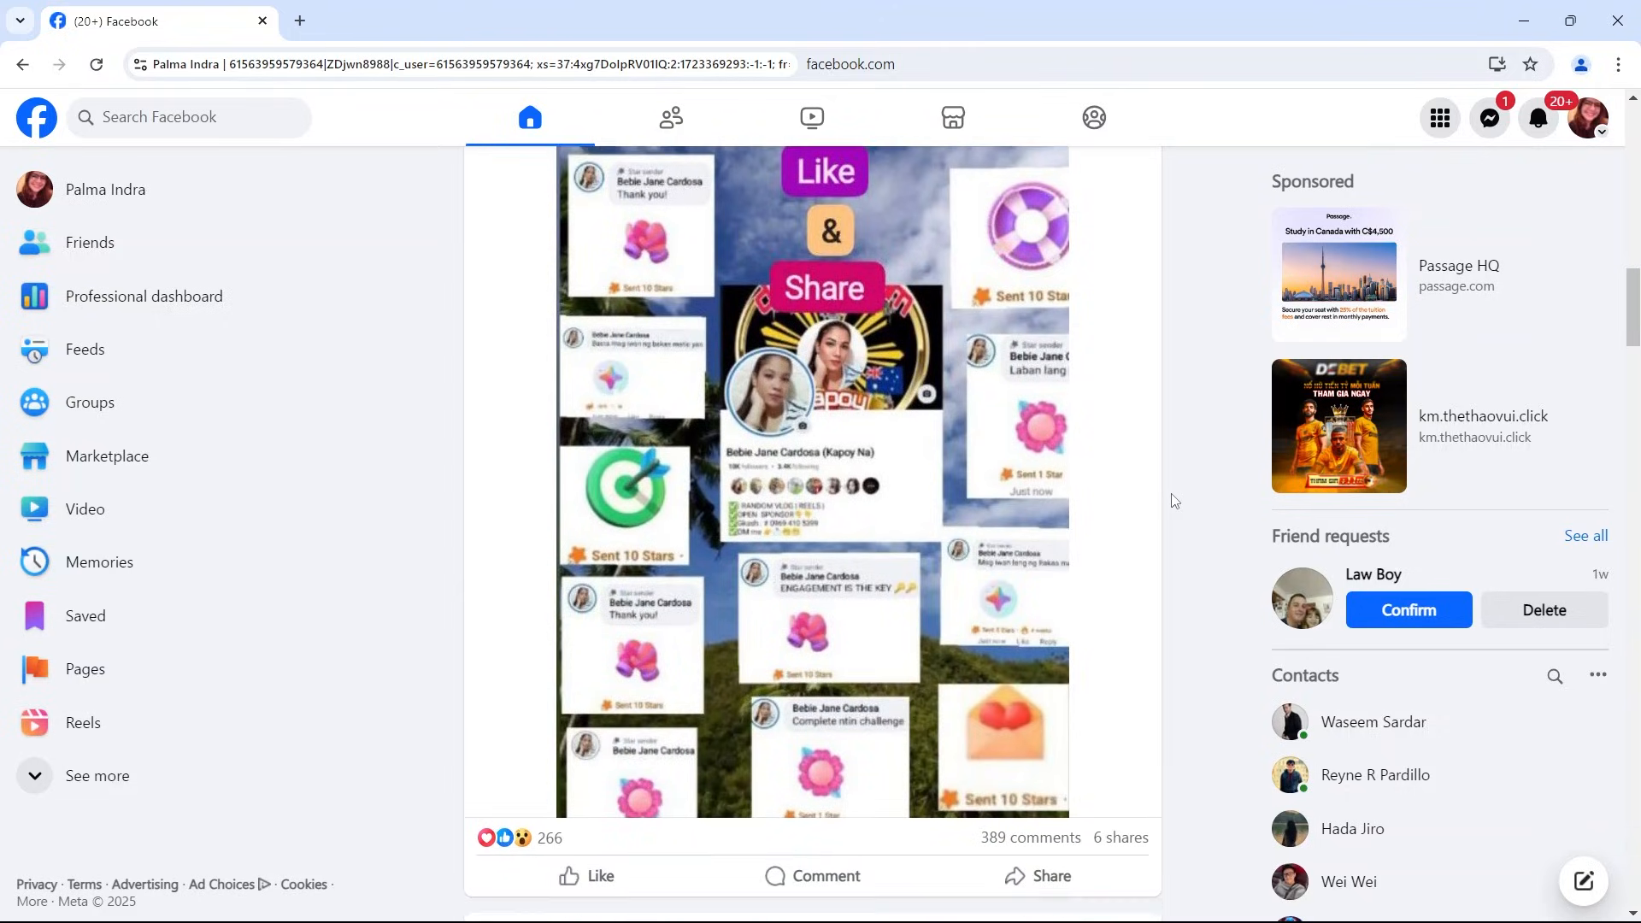
scroll(down, 3)
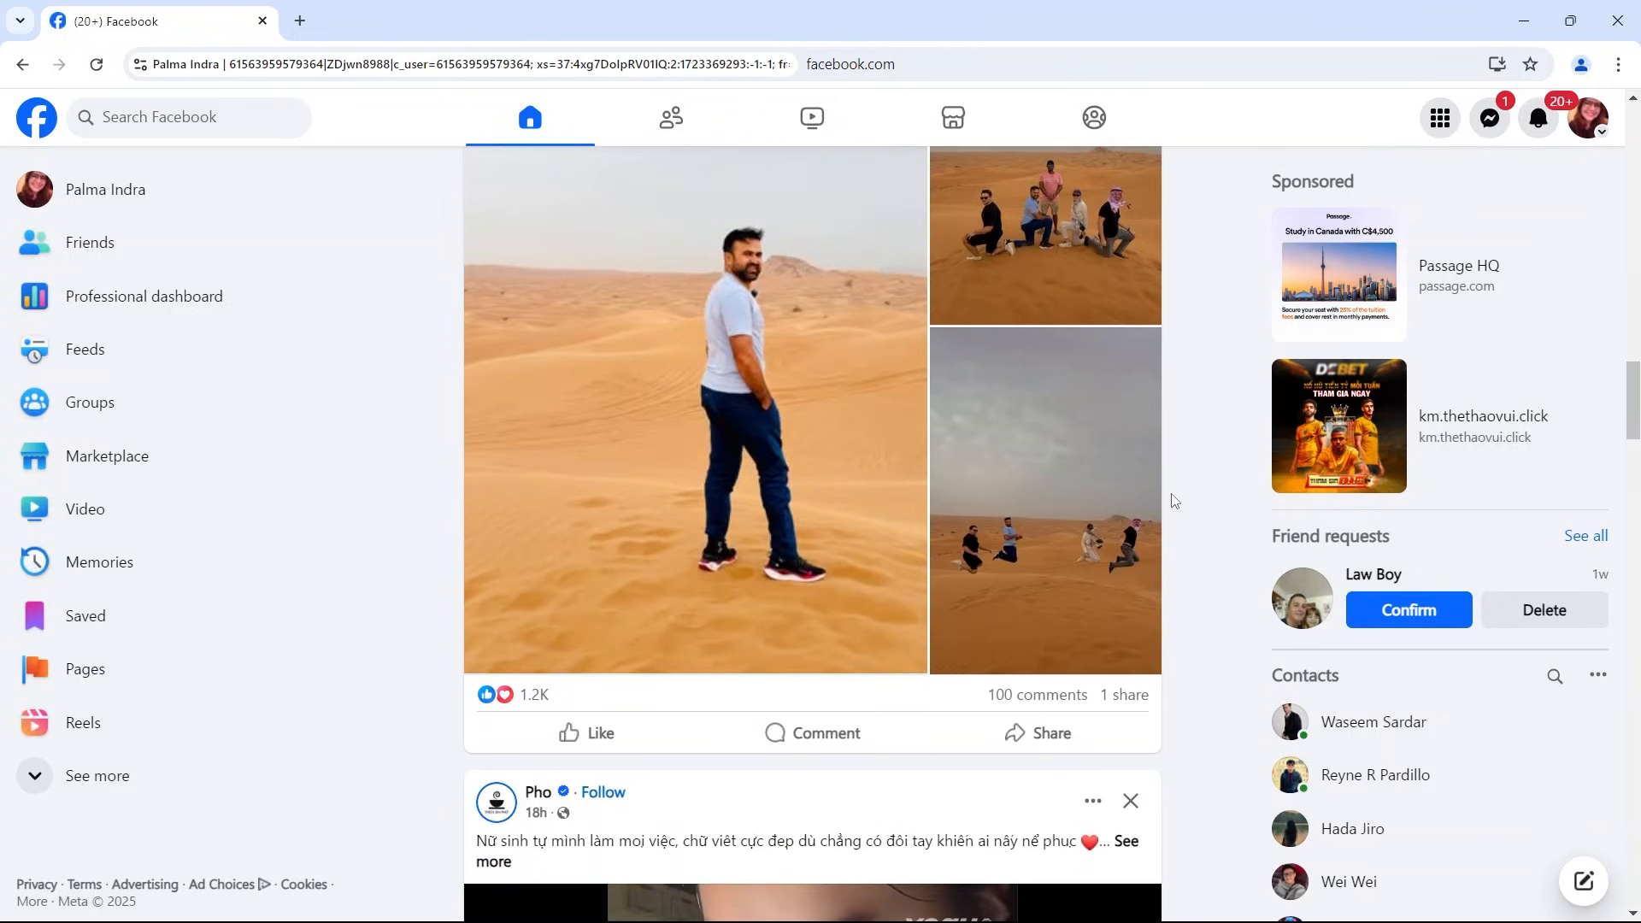
scroll(down, 3)
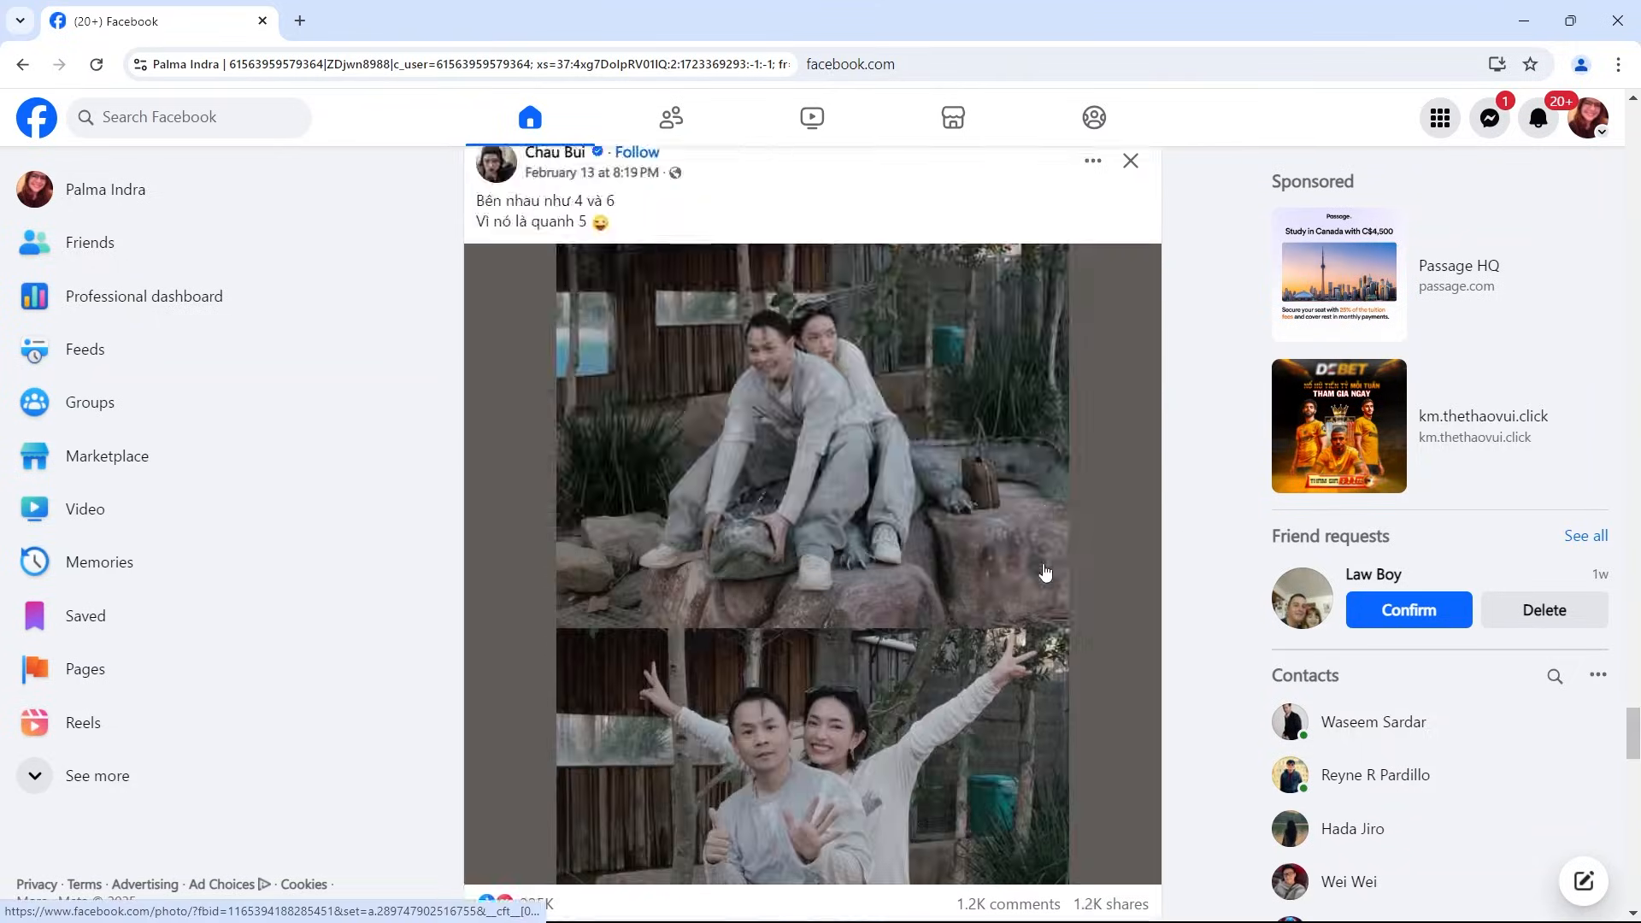
scroll(down, 3)
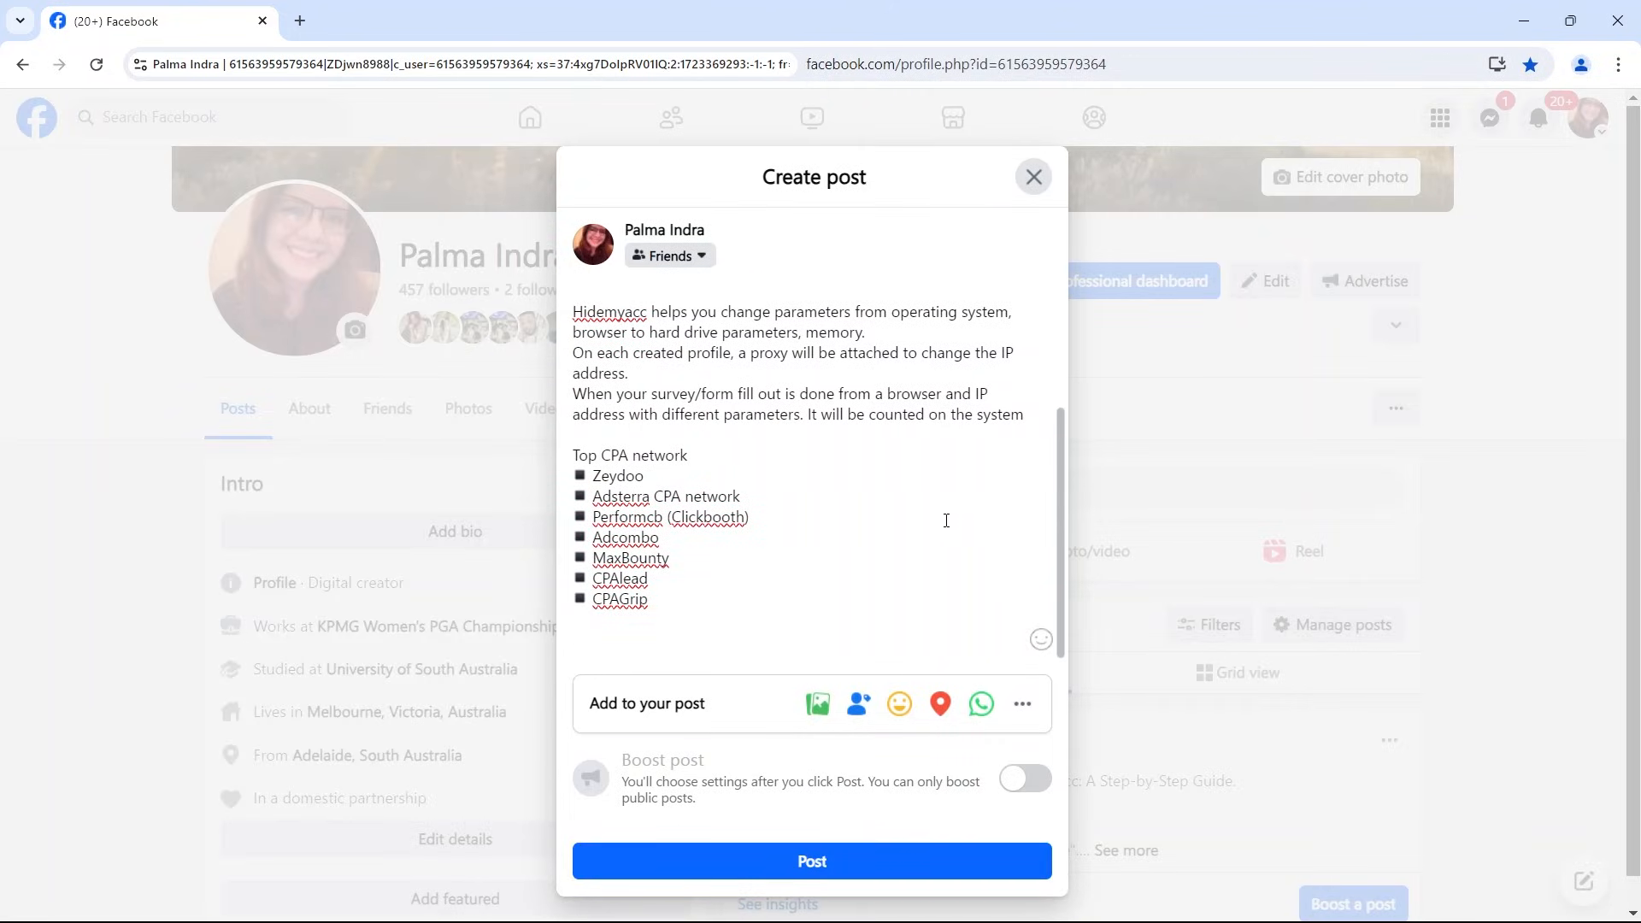
Post the Hidemyacc survey-tasks text and expand the new post's full text with See more
click(812, 860)
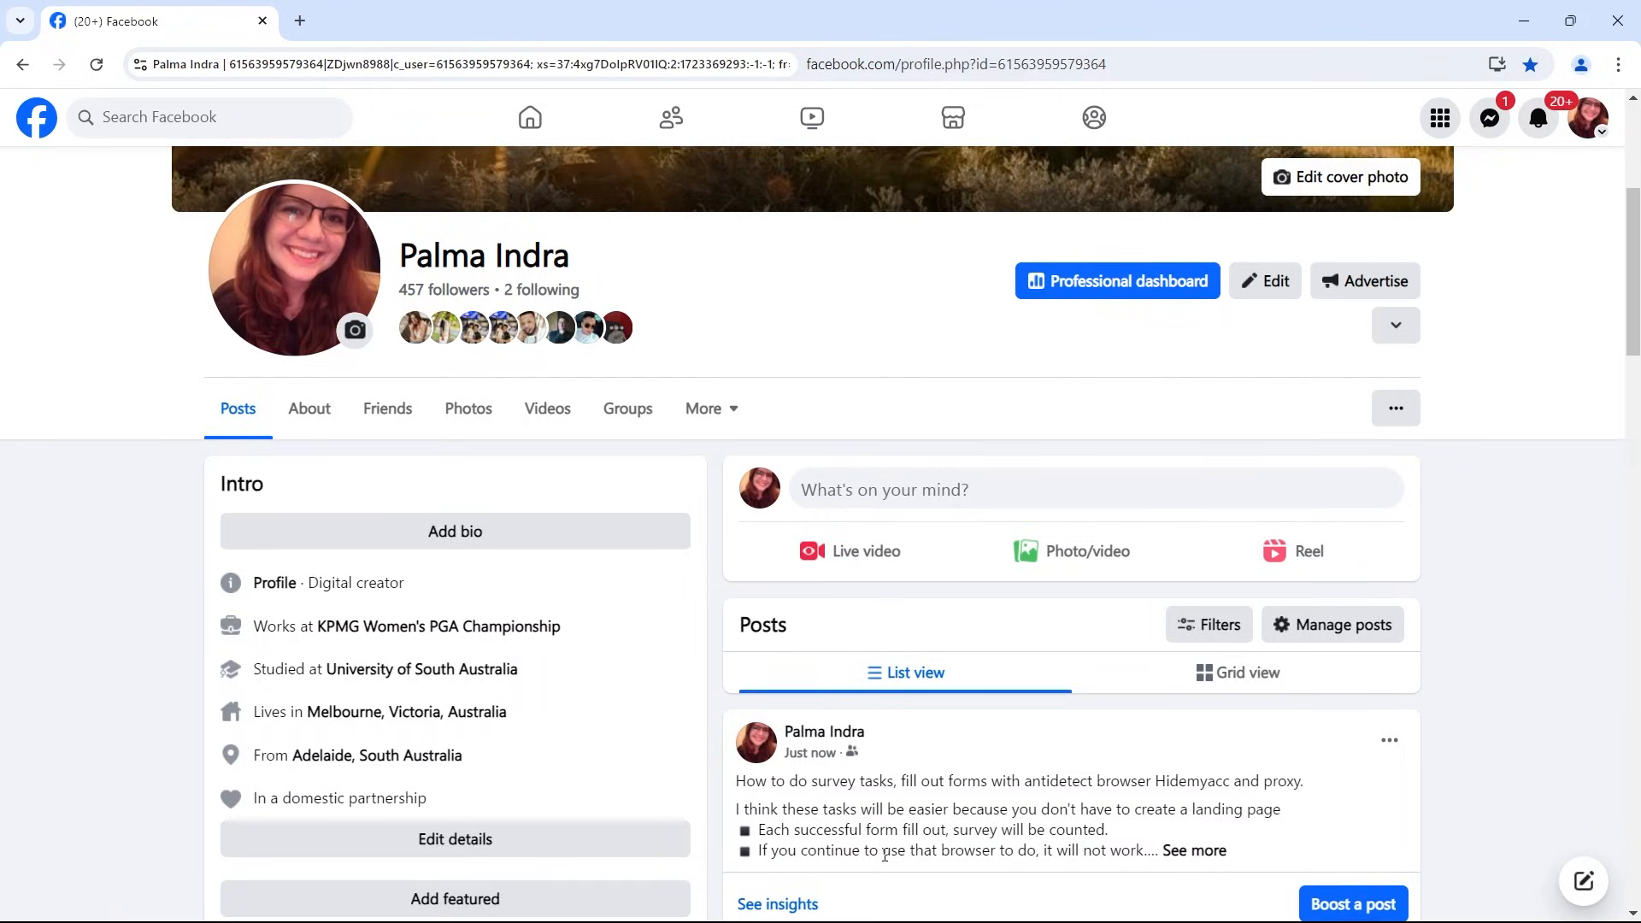
scroll(down, 3)
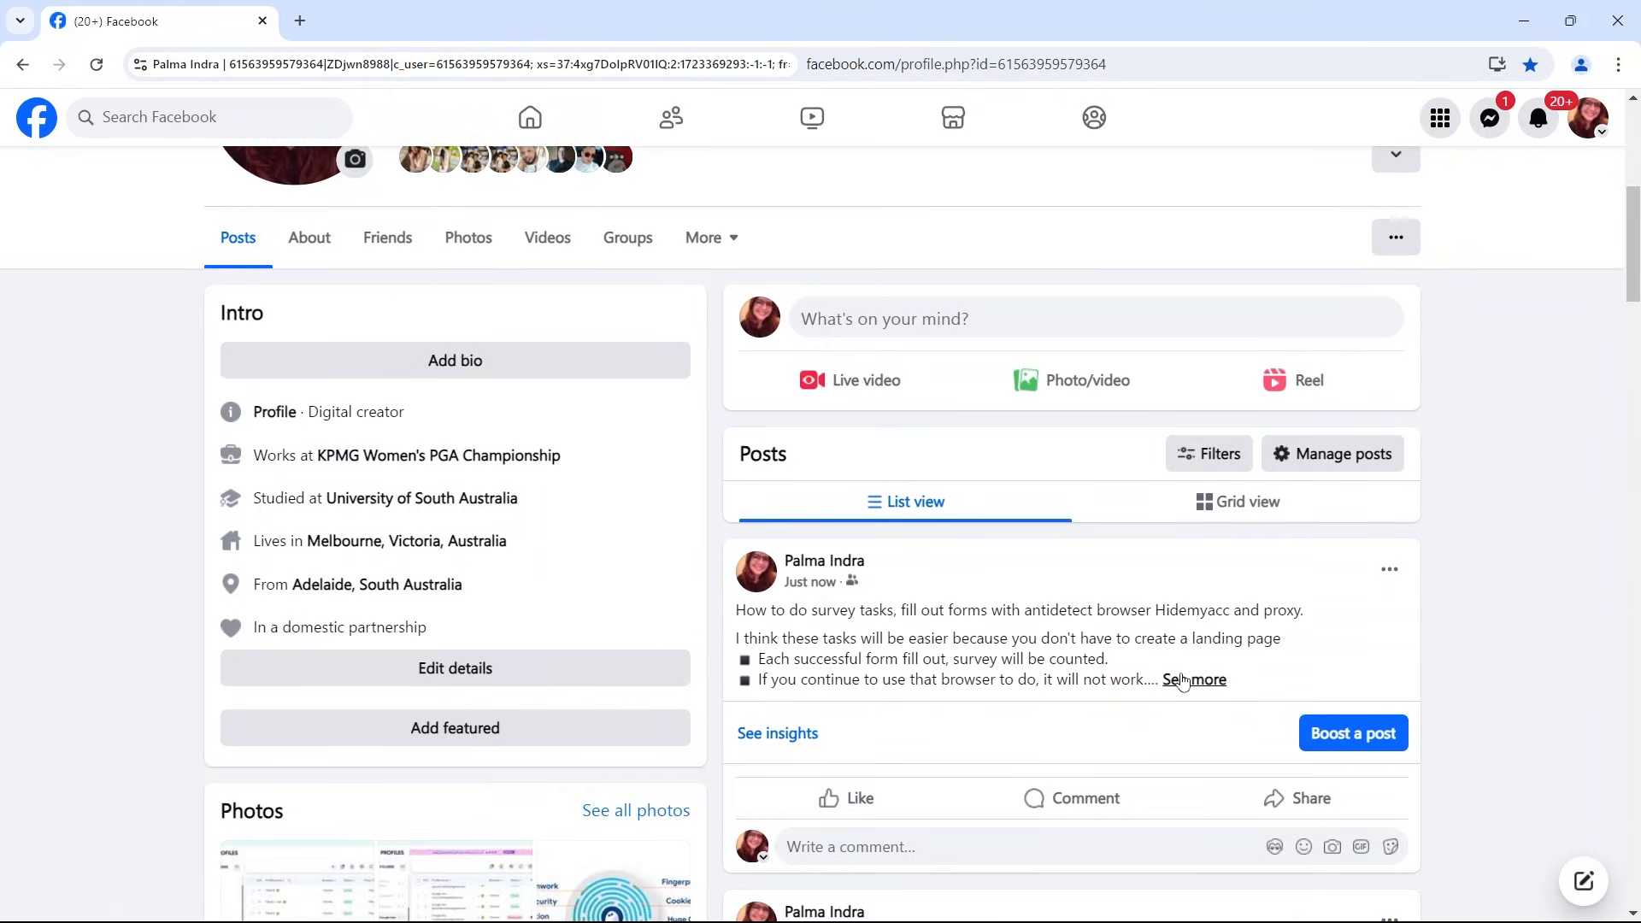
click(1194, 680)
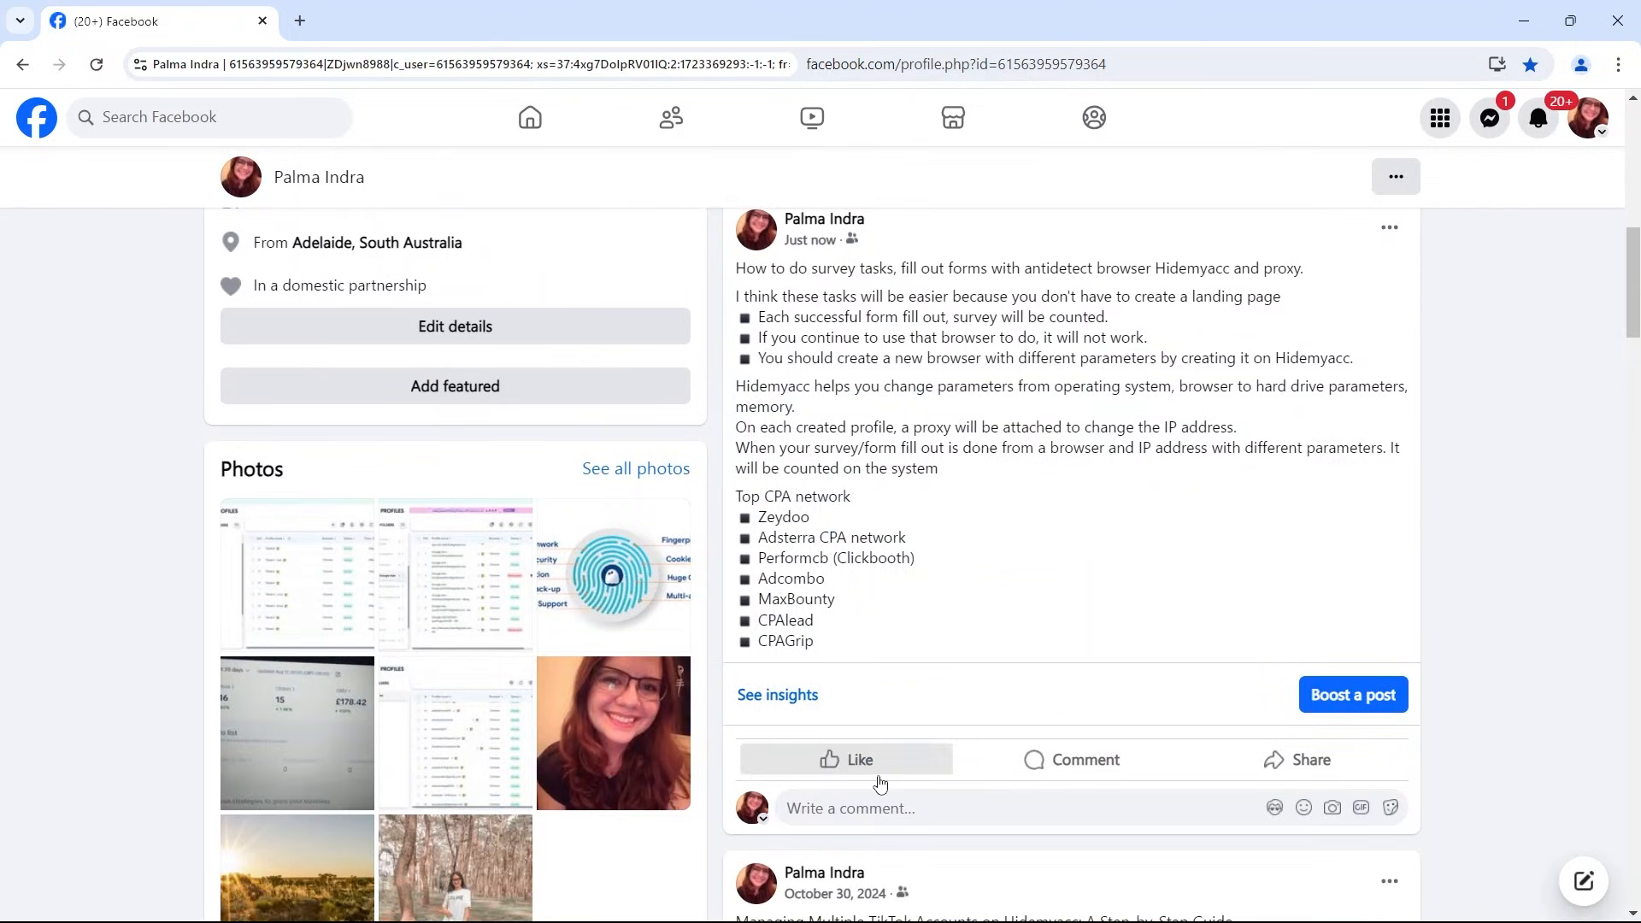